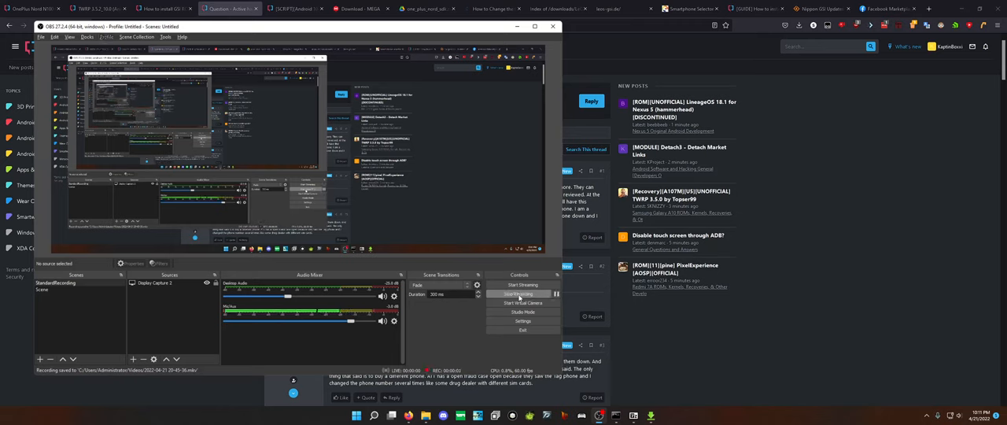
# Start the OBS recording and bring the XDA hacked-phone thread into full view.
pyautogui.click(518, 293)
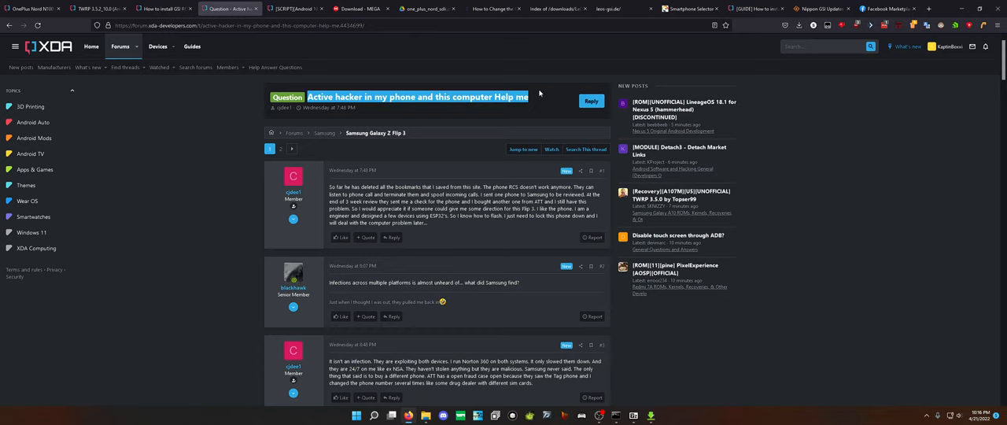
pyautogui.moveTo(293, 272)
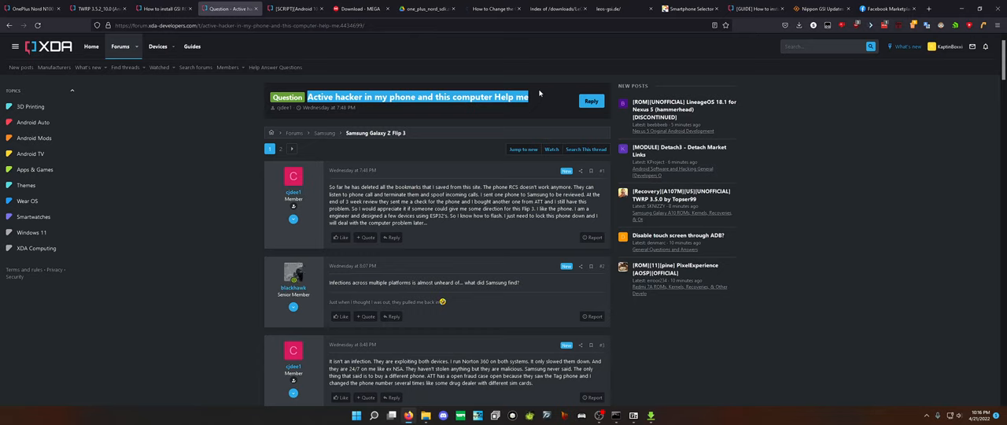
# Click an empty page area to deselect the highlighted thread title.
pyautogui.click(539, 96)
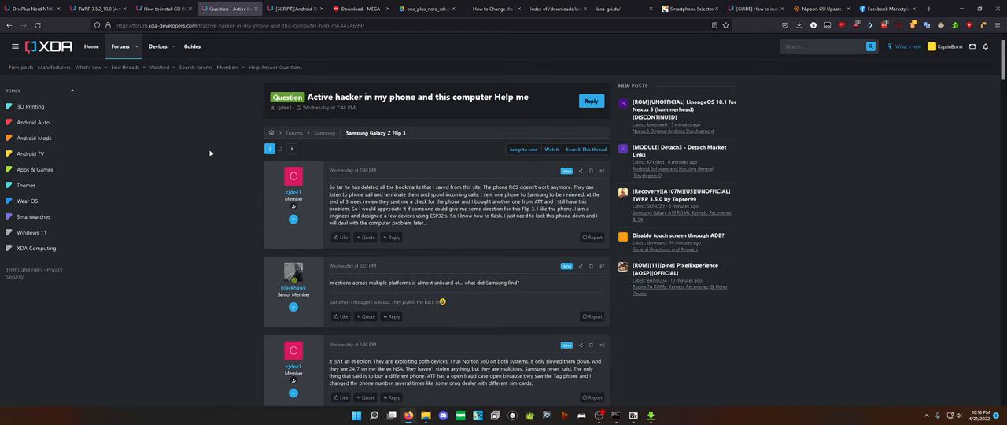
# Scroll through replies #2 to #4, including the Enemy of the State post.
pyautogui.scroll(-3)
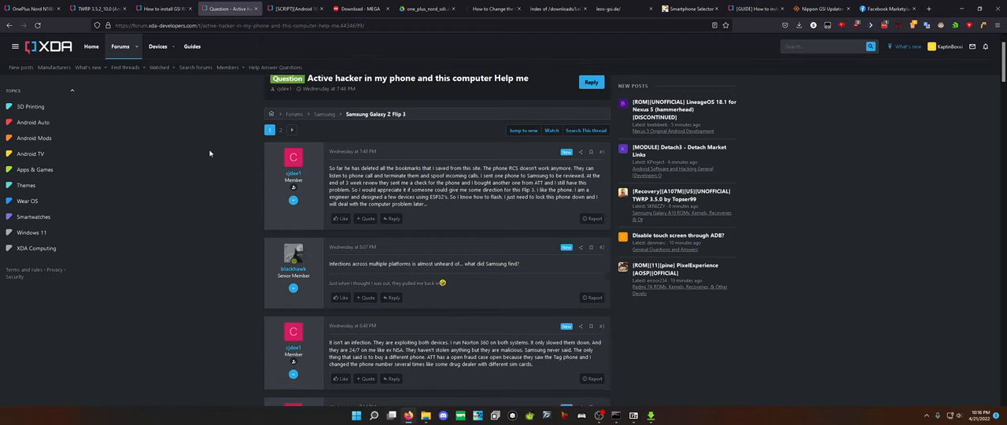
pyautogui.scroll(-3)
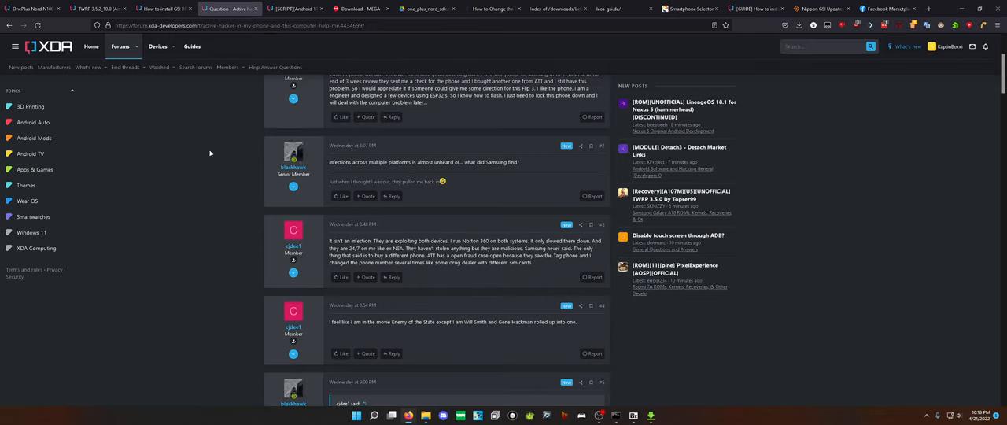
pyautogui.moveTo(389, 237)
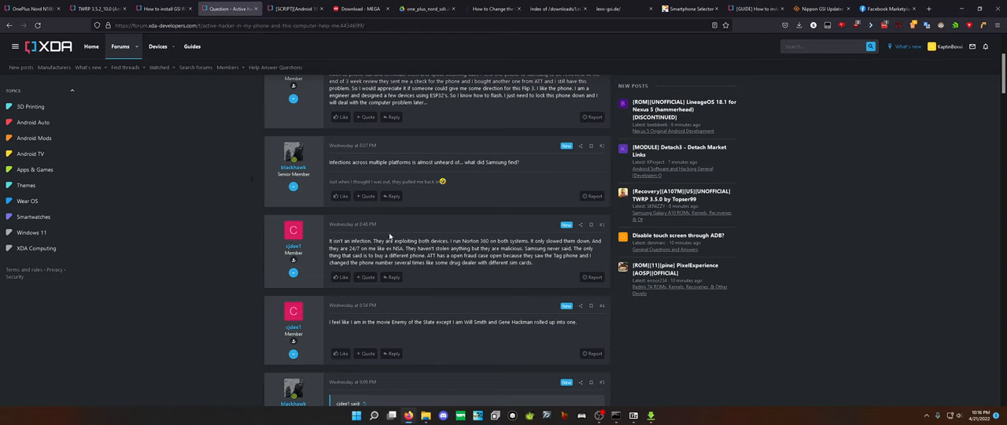
pyautogui.doubleClick(476, 252)
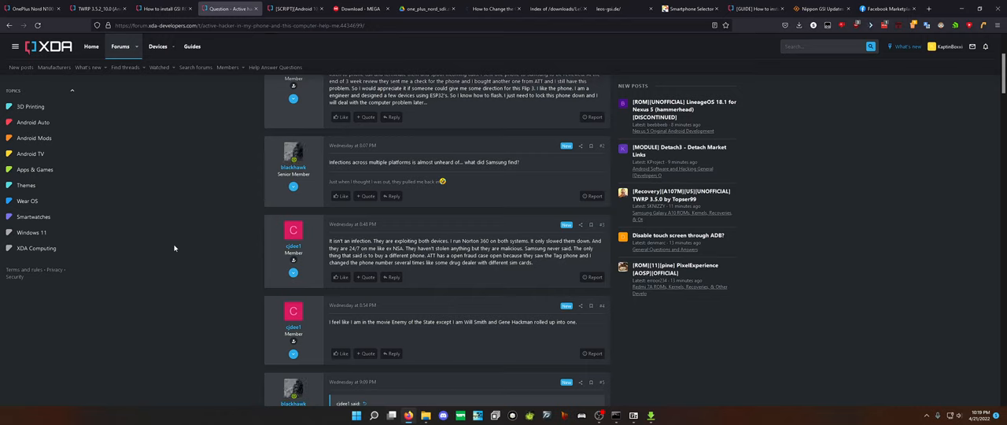
pyautogui.moveTo(377, 330)
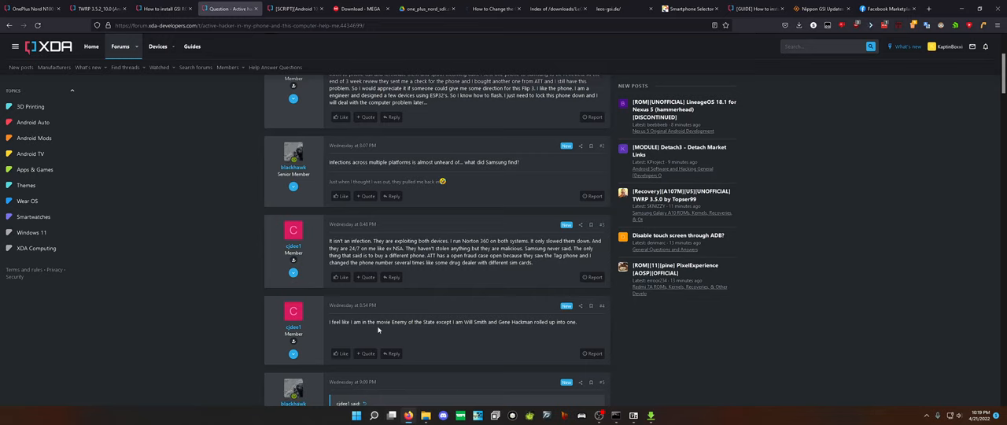
pyautogui.moveTo(436, 332)
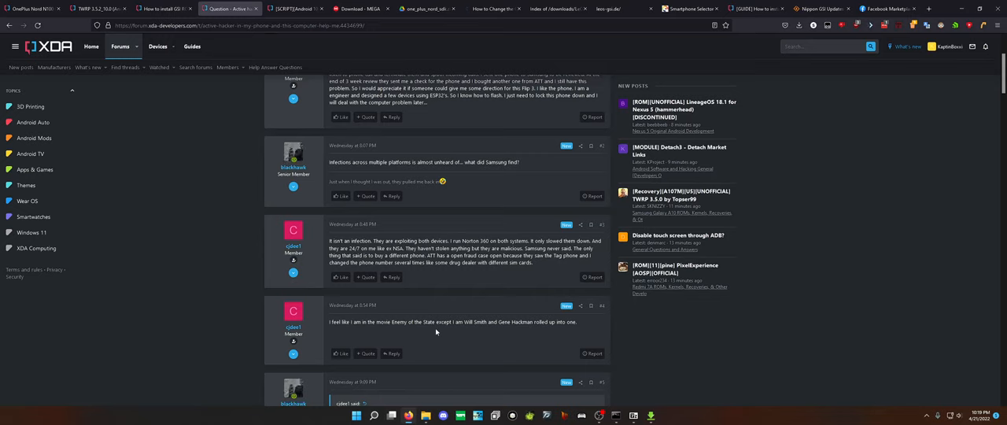
pyautogui.moveTo(535, 338)
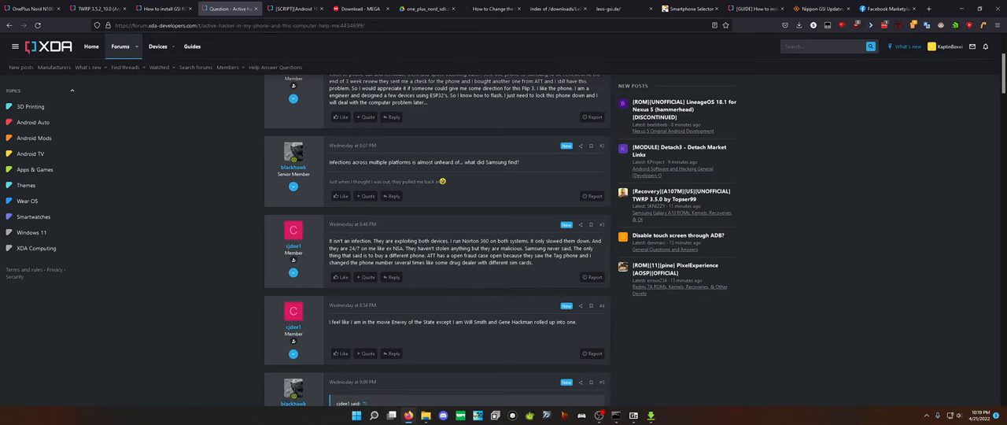
pyautogui.doubleClick(411, 322)
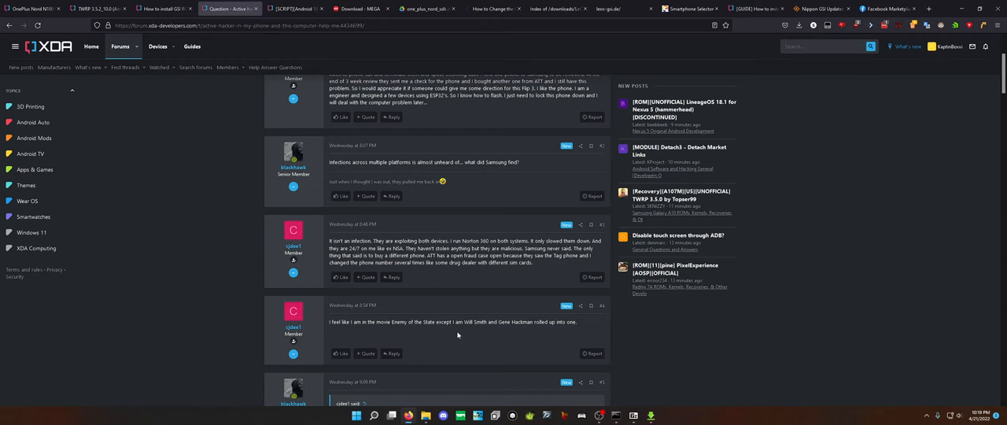
# Scroll to post #5 quoting the Norton 360 claim and password advice.
pyautogui.scroll(-3)
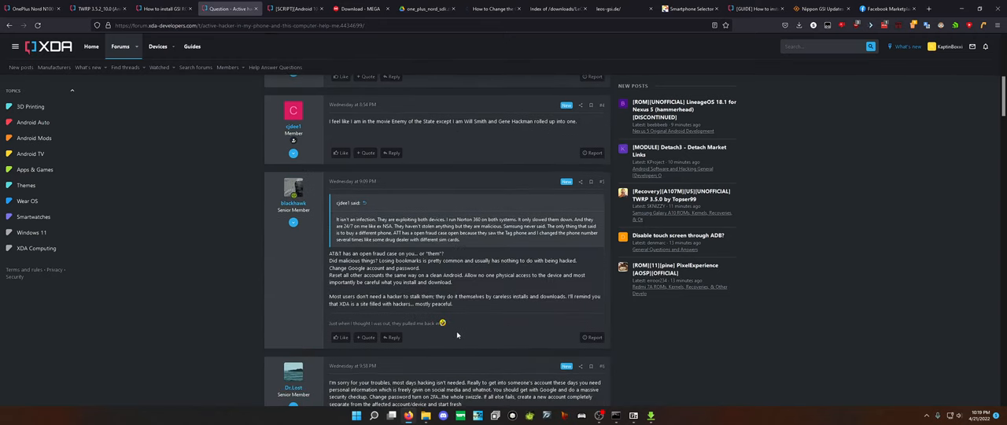
pyautogui.moveTo(351, 252)
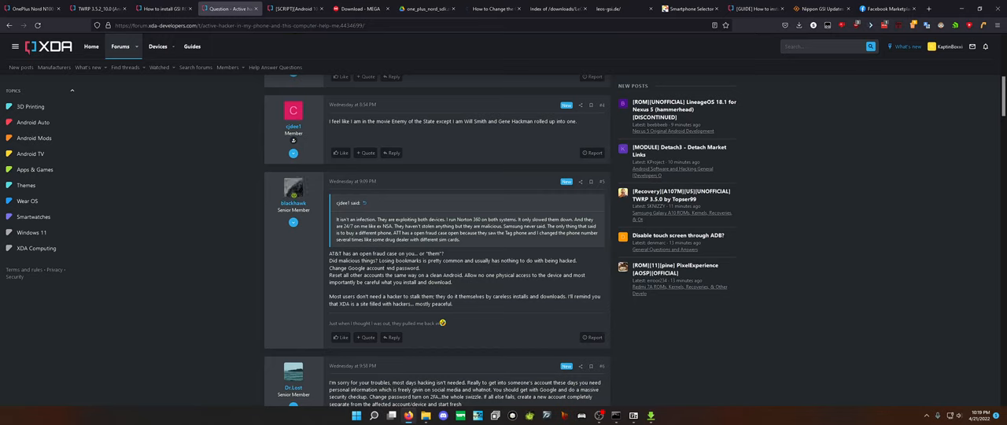
pyautogui.moveTo(445, 273)
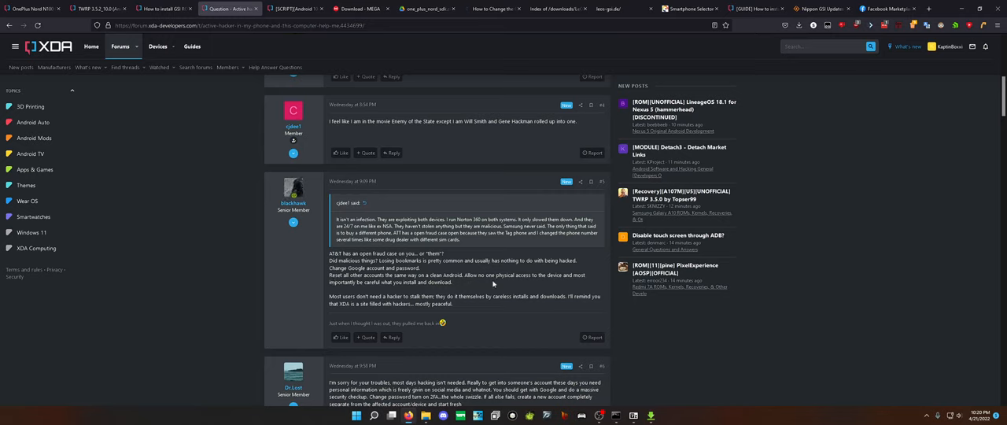
pyautogui.moveTo(545, 285)
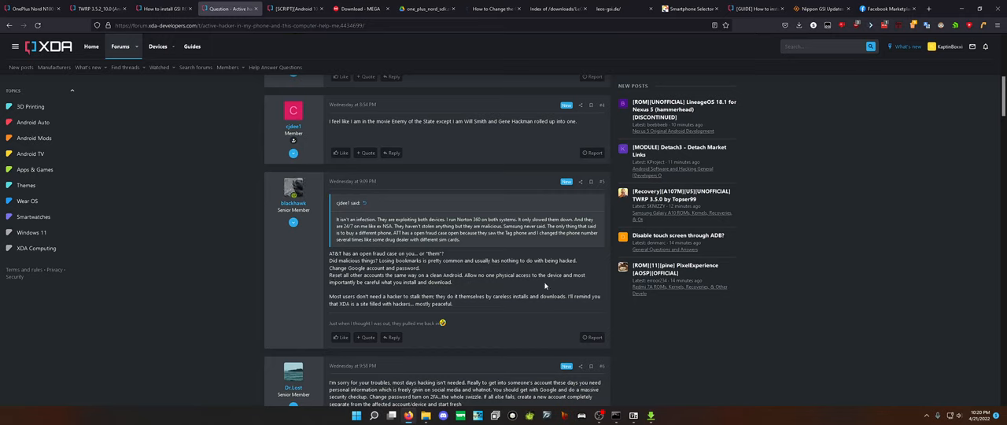
pyautogui.moveTo(310, 289)
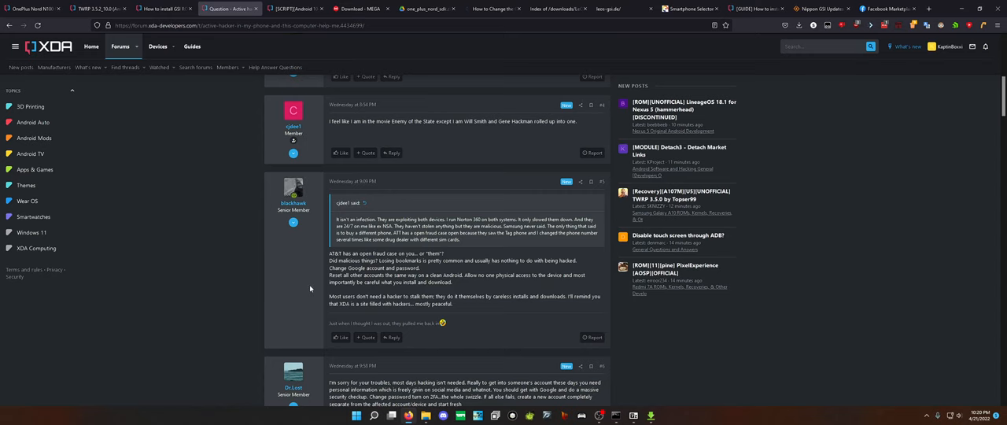
# Scroll through posts #6 to #8 on fraud cases and moving accounts.
pyautogui.scroll(-3)
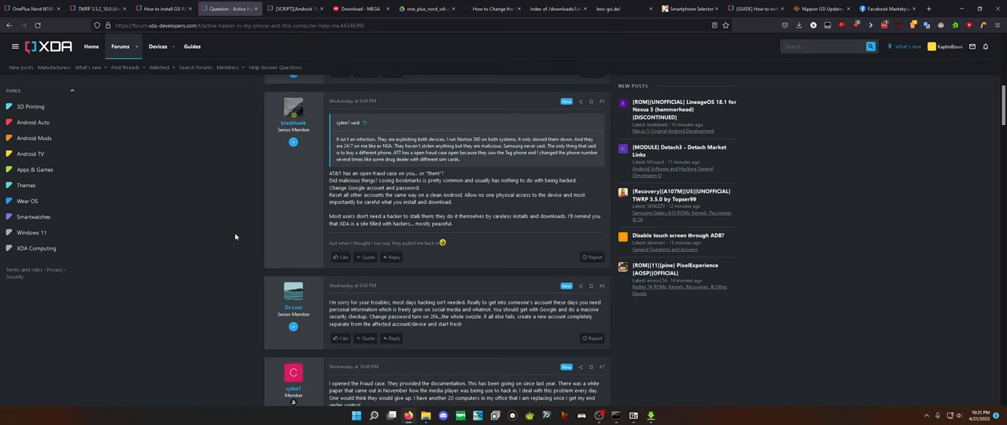
pyautogui.moveTo(238, 236)
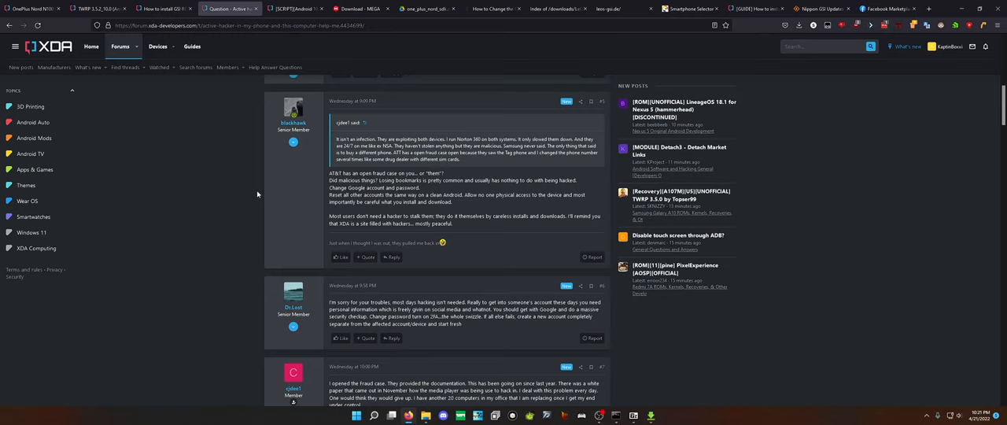
pyautogui.scroll(-3)
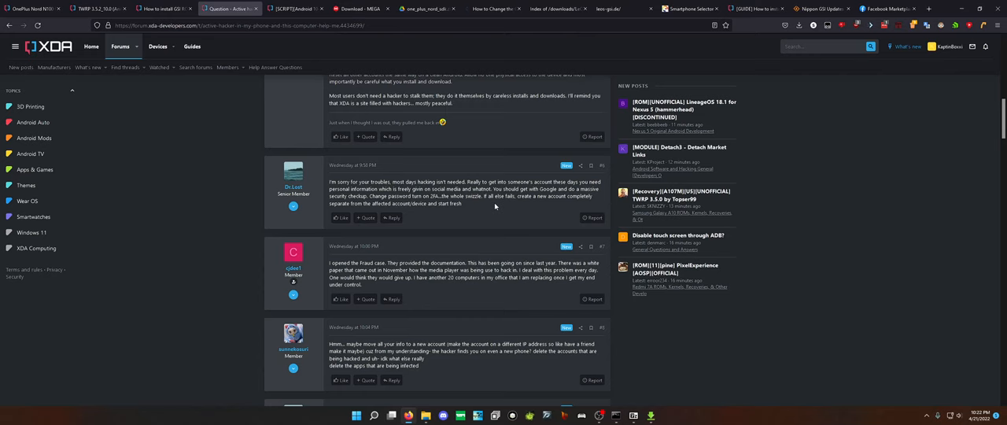
# Scroll to reply #9 urging a fresh start and dismissing Norton-style antivirus.
pyautogui.scroll(-3)
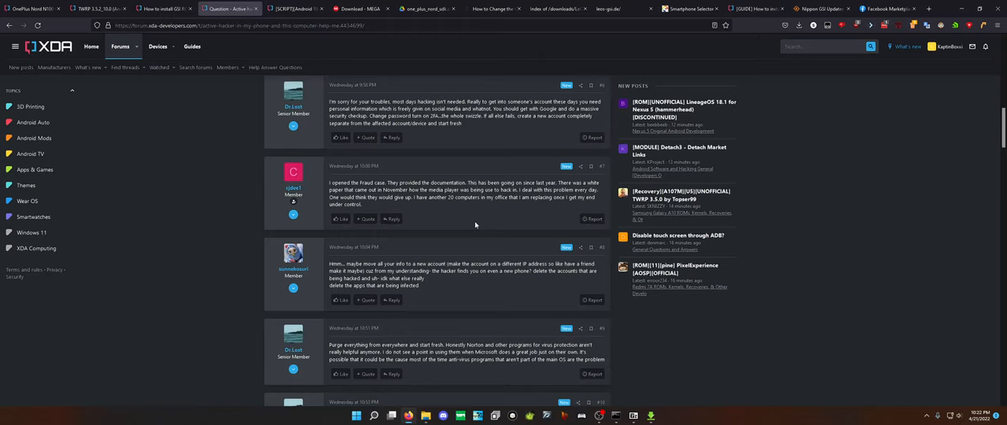
# Search 'samsung white paper' and read the Samsung Newsroom vRAN whitepaper article.
pyautogui.write('Sam')
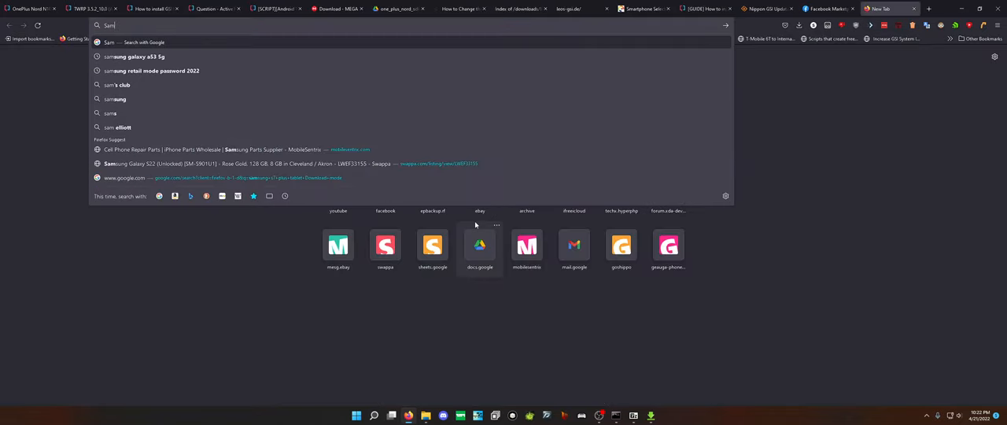
pyautogui.write('samsung white pa')
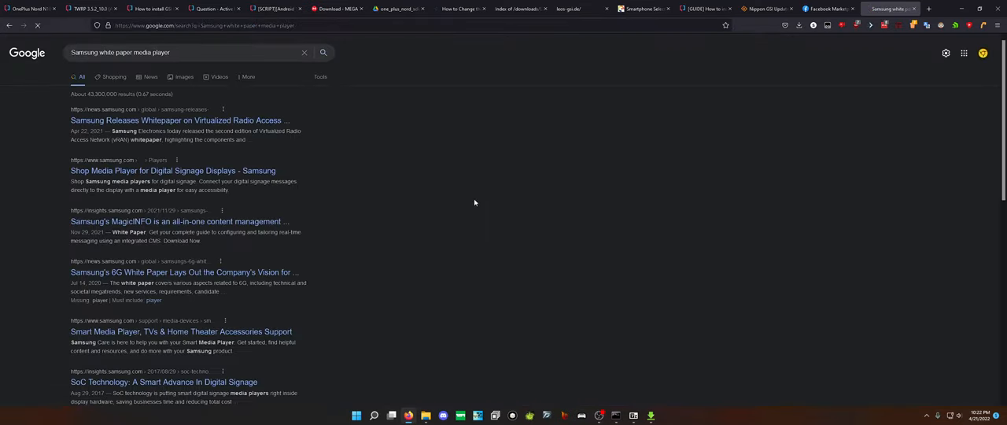
pyautogui.moveTo(200, 129)
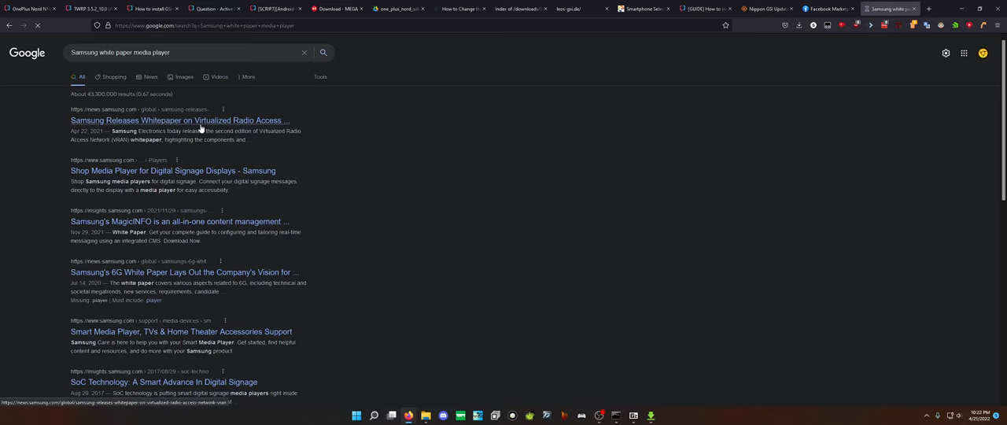
pyautogui.click(178, 120)
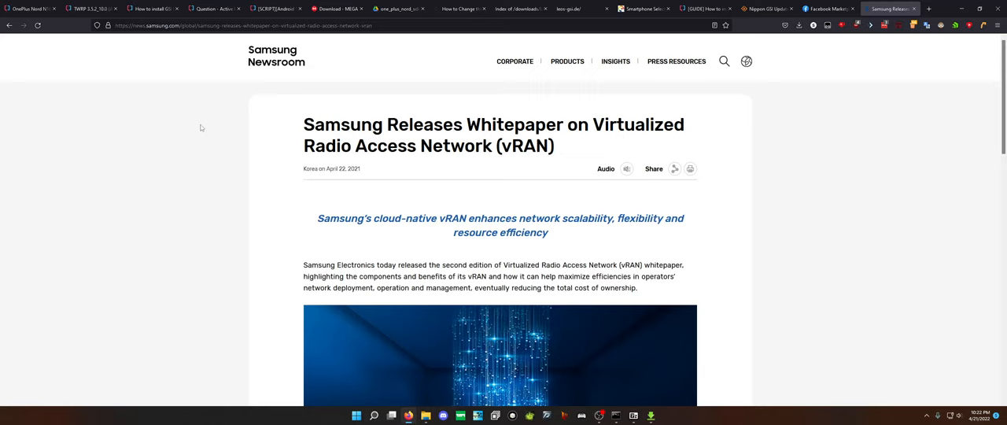
pyautogui.moveTo(199, 126)
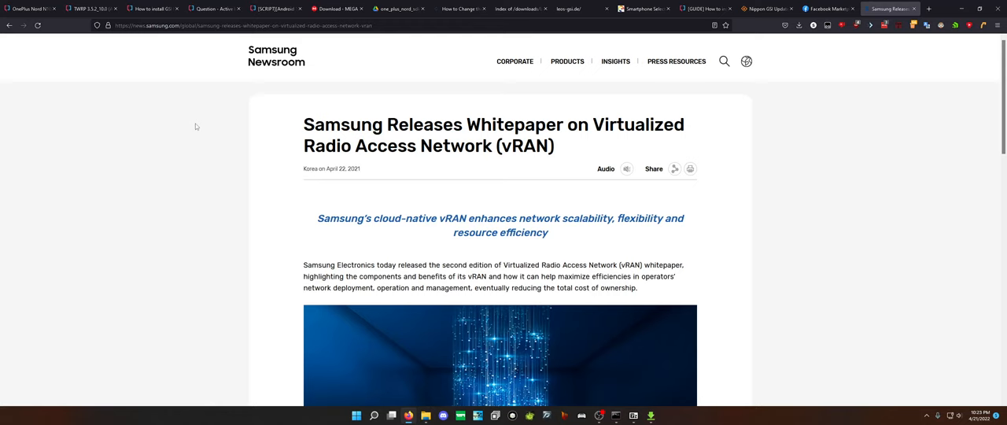
pyautogui.scroll(-3)
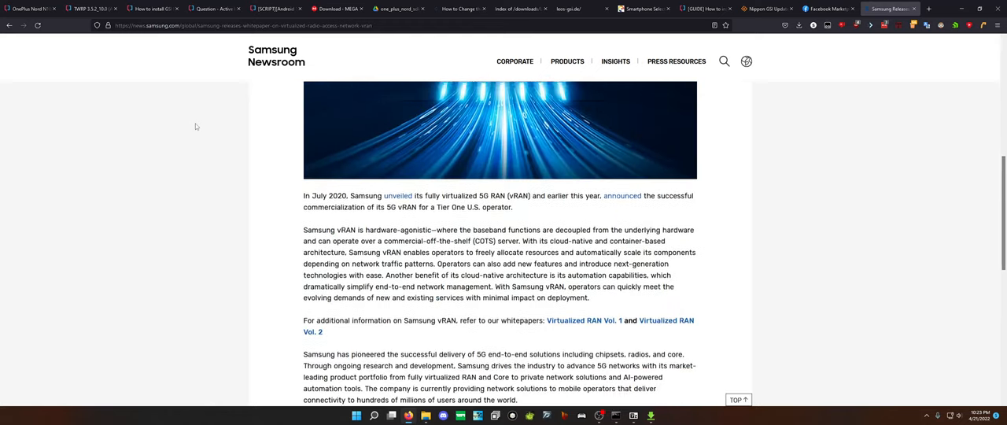
pyautogui.scroll(-3)
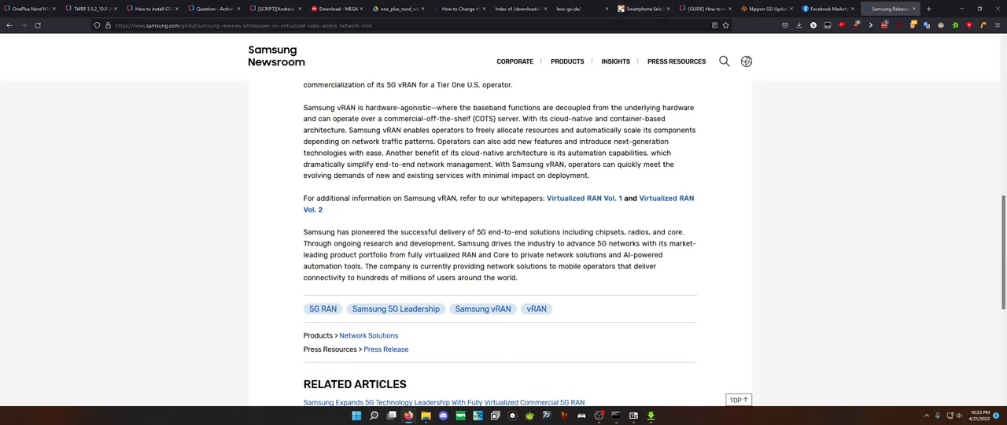
pyautogui.moveTo(272, 8)
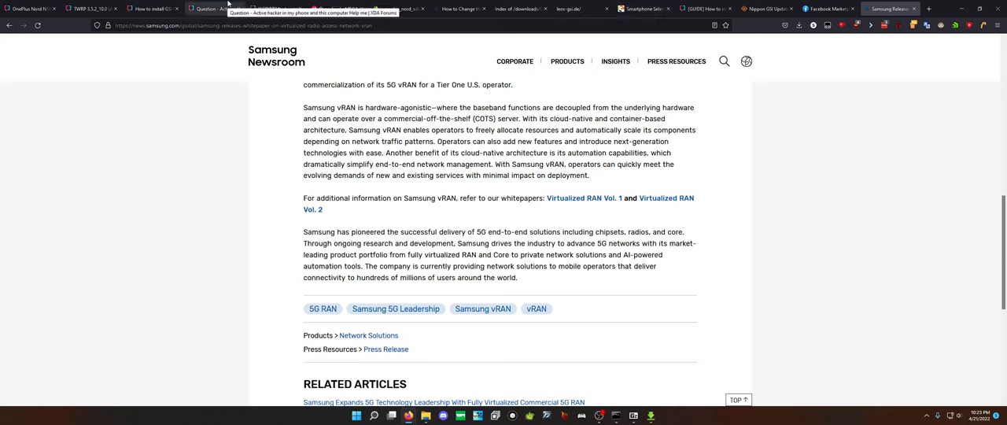
# Return to the XDA thread tab and read down to blackhawk's reply #11.
pyautogui.click(213, 8)
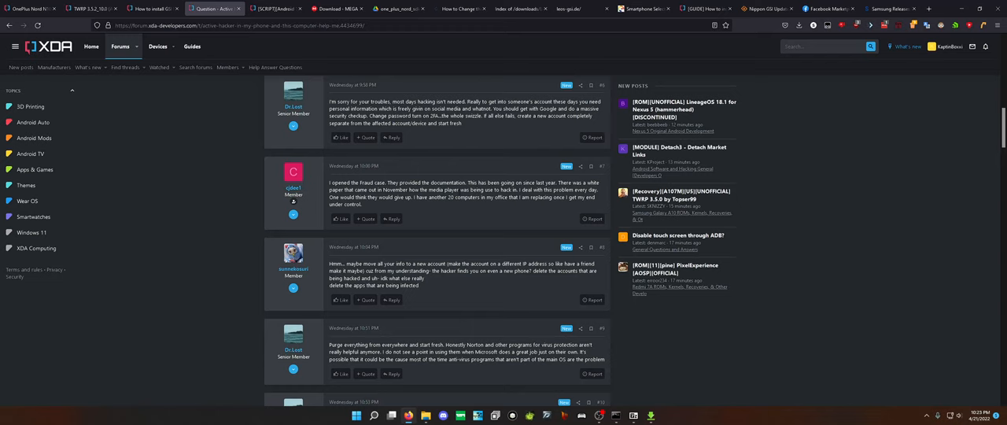
pyautogui.scroll(-3)
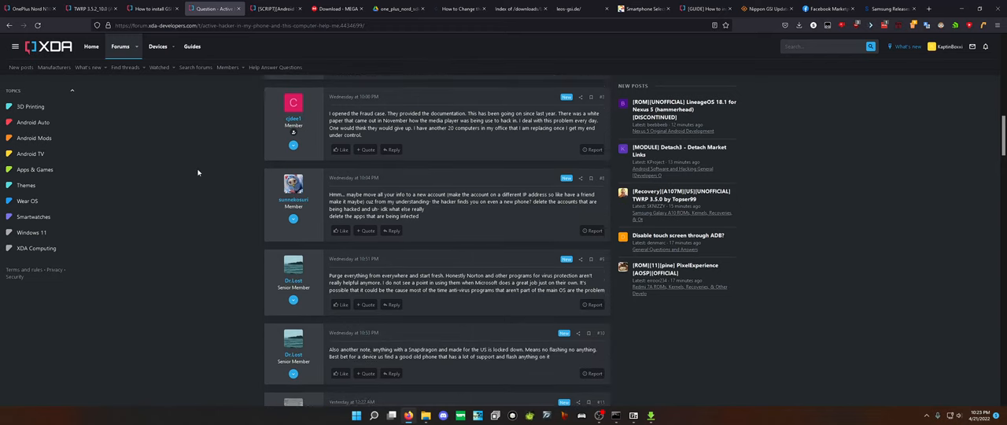
pyautogui.scroll(-3)
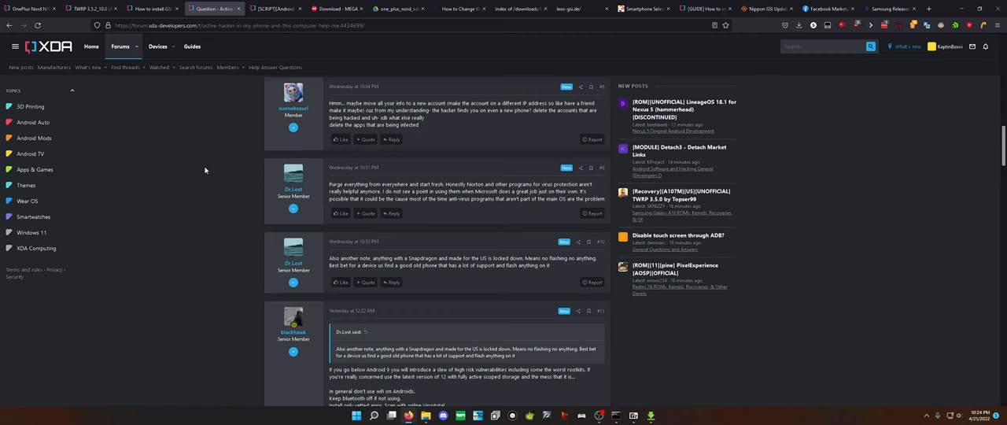
pyautogui.scroll(-3)
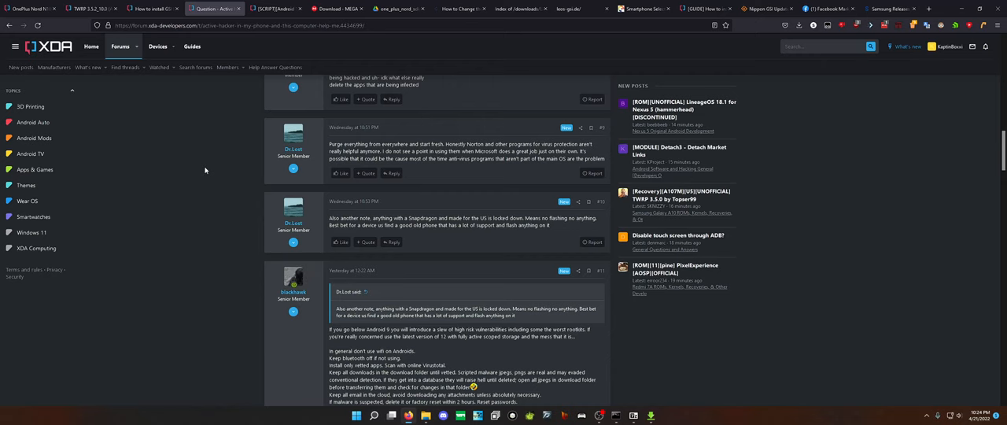
# Scroll so reply #11's full security-tips list is readable, reaching reply #12.
pyautogui.scroll(-3)
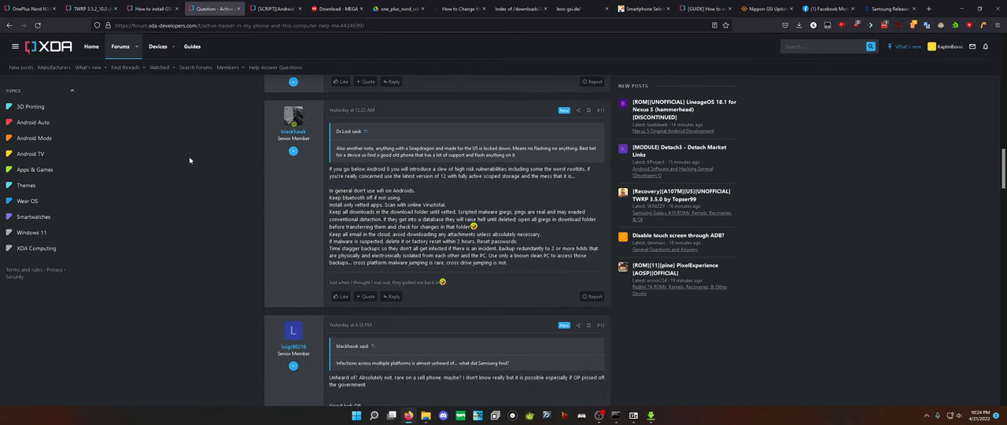
pyautogui.moveTo(302, 167)
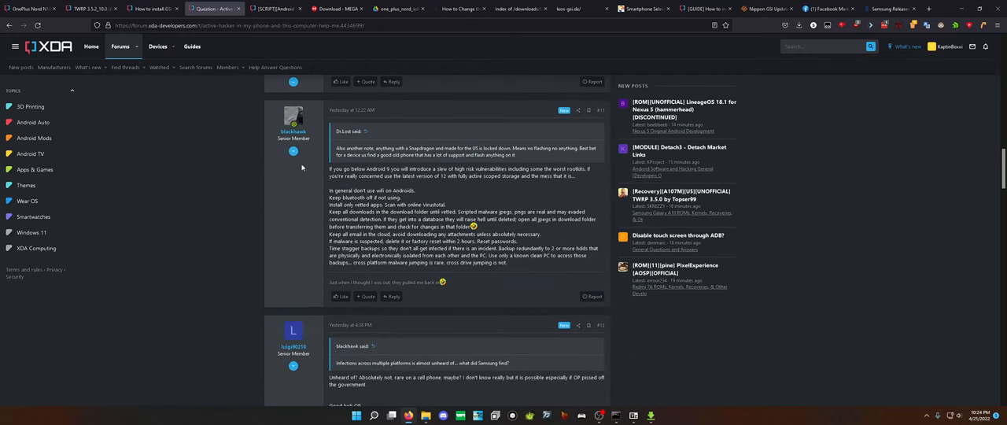
pyautogui.moveTo(459, 183)
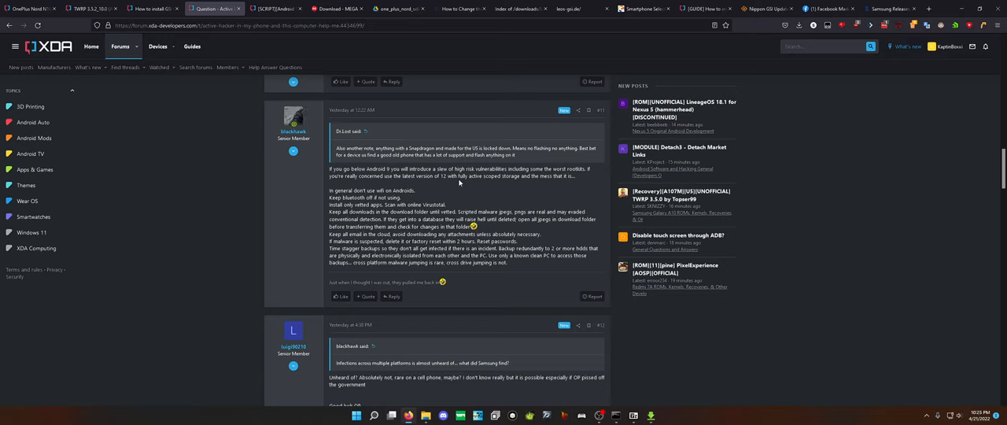
pyautogui.moveTo(293, 188)
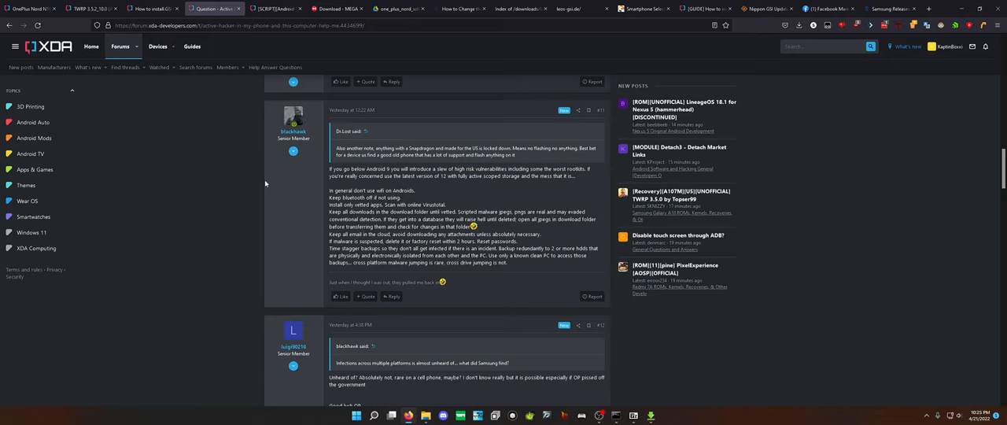
pyautogui.moveTo(270, 200)
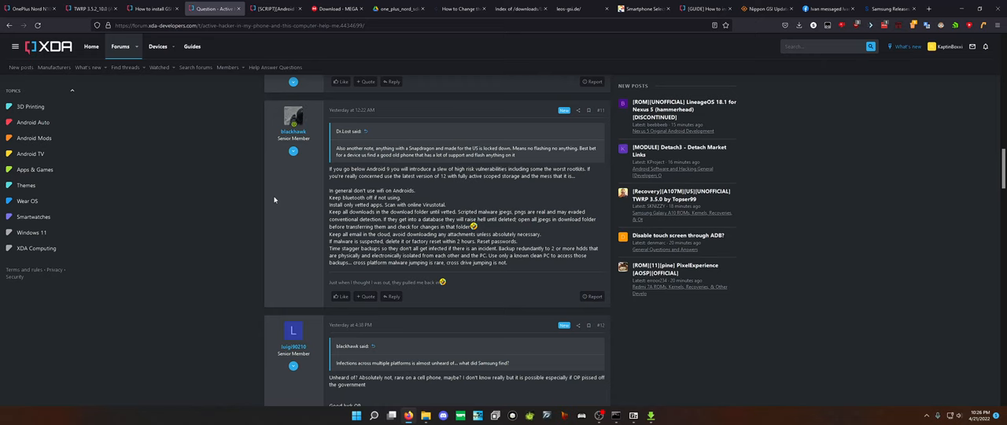
# Read reply #12 and reply #13 on new SIM, account, scanning and phones.
pyautogui.scroll(-3)
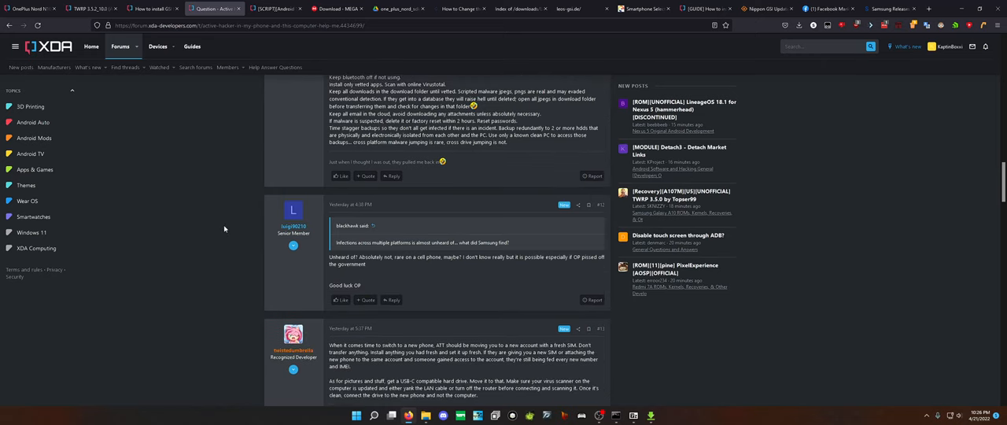
pyautogui.moveTo(228, 229)
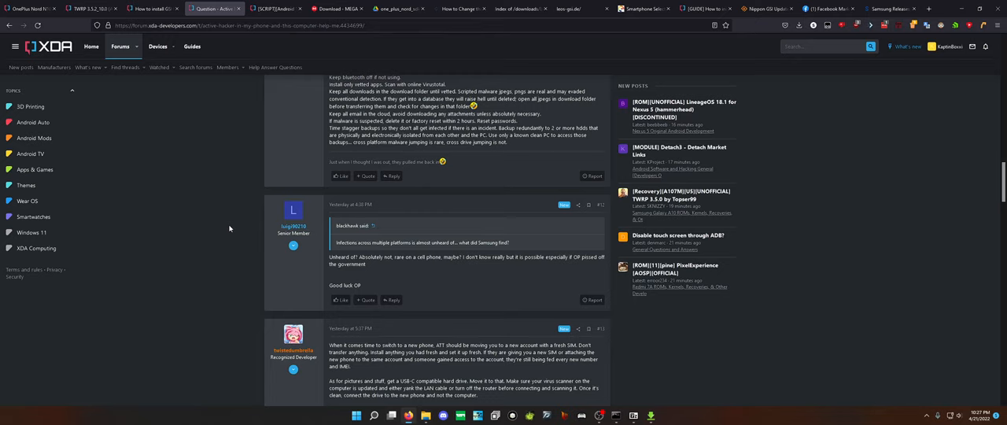
pyautogui.scroll(-3)
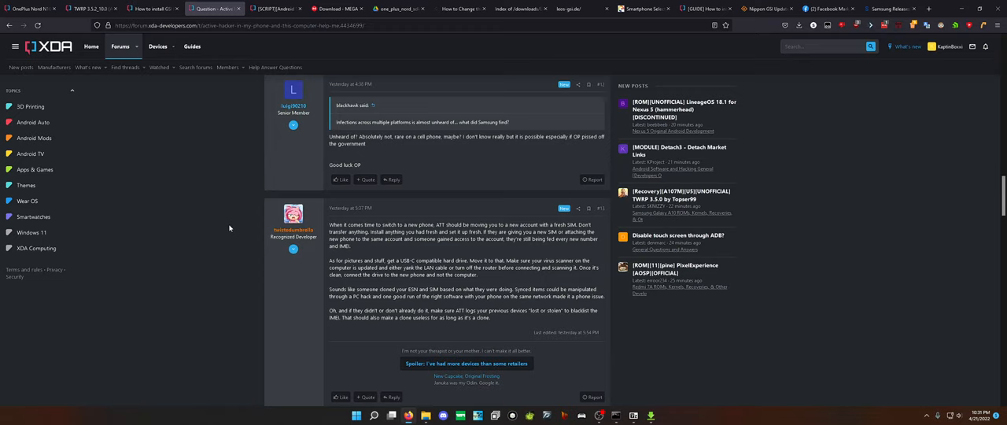
pyautogui.scroll(-3)
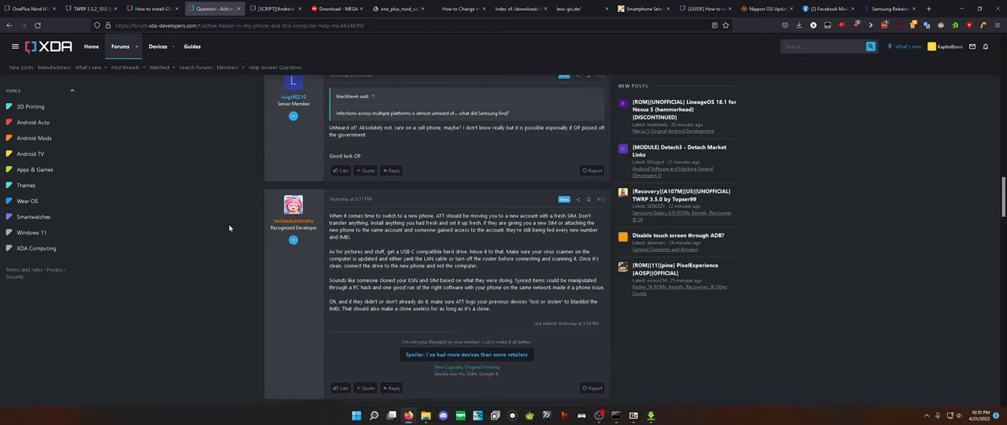
# Scroll the XDA thread to reply #14 about reporting hacks via Samsung Members.
pyautogui.scroll(-3)
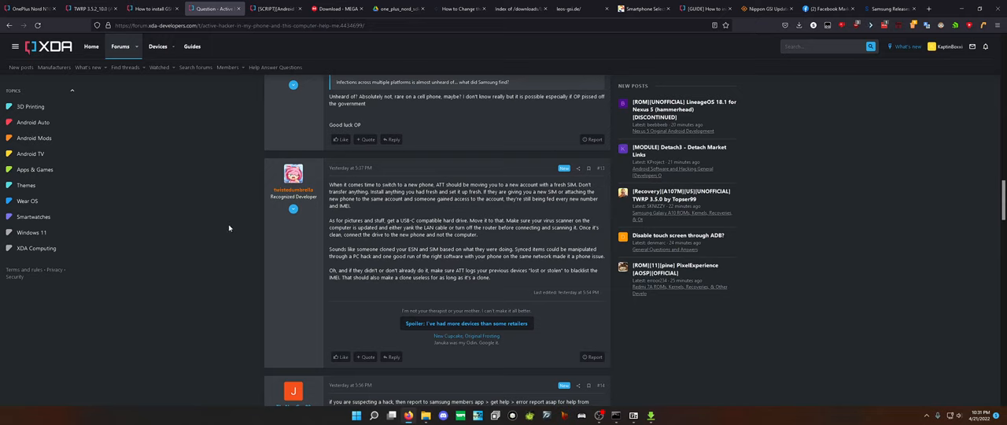
pyautogui.scroll(-3)
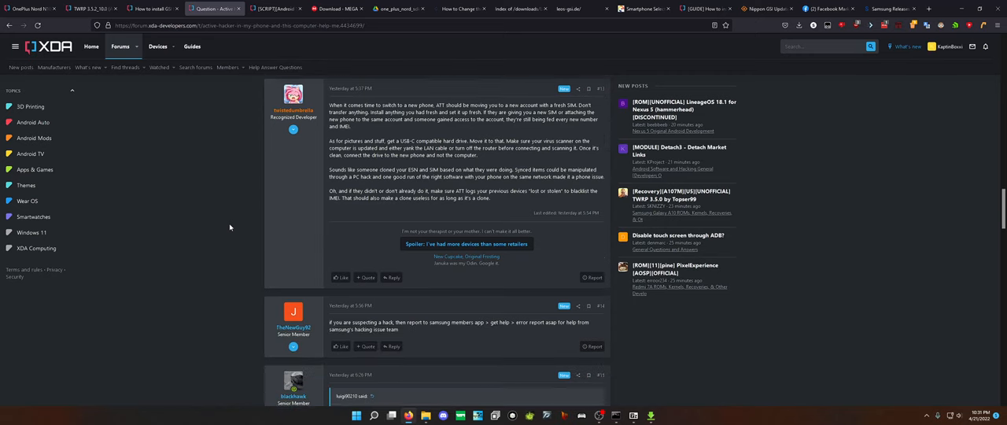
pyautogui.scroll(-3)
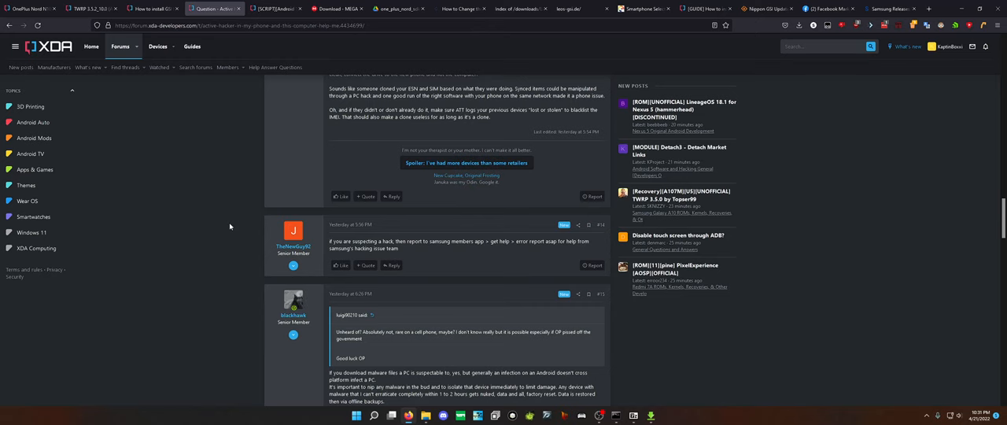
# Scroll to blackhawk's reply #15 on malware containment and read it.
pyautogui.scroll(-3)
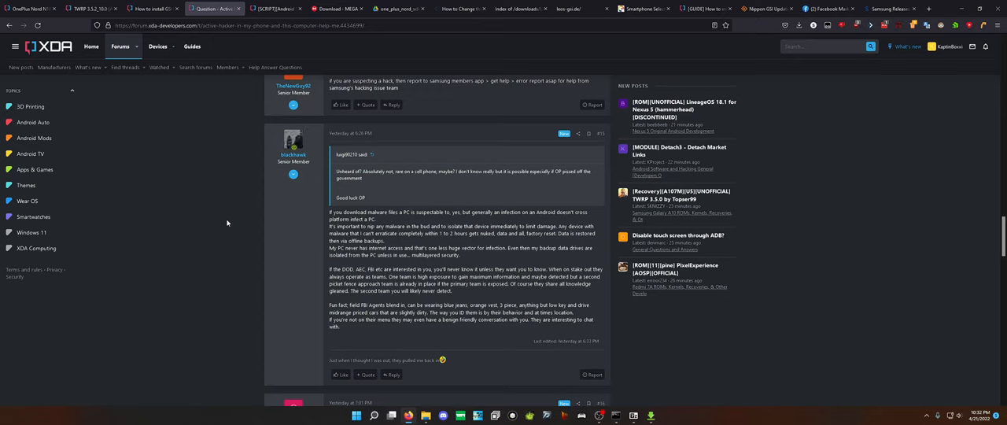
pyautogui.moveTo(296, 138)
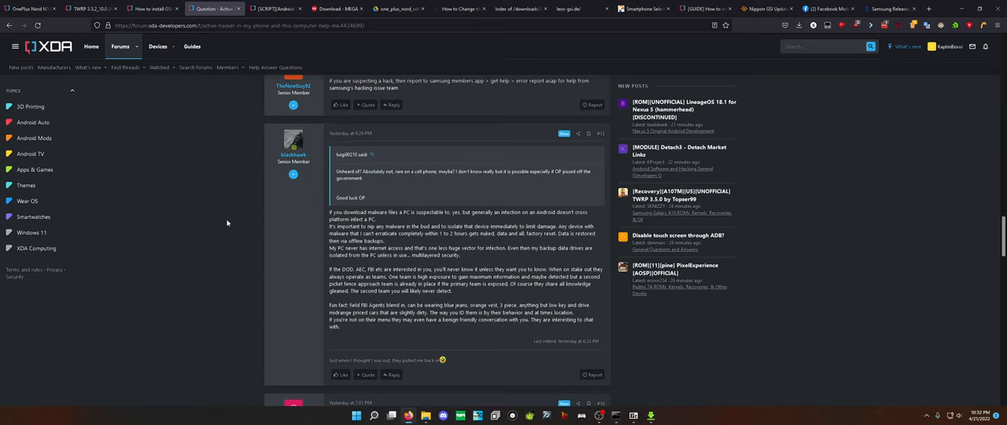
pyautogui.moveTo(293, 139)
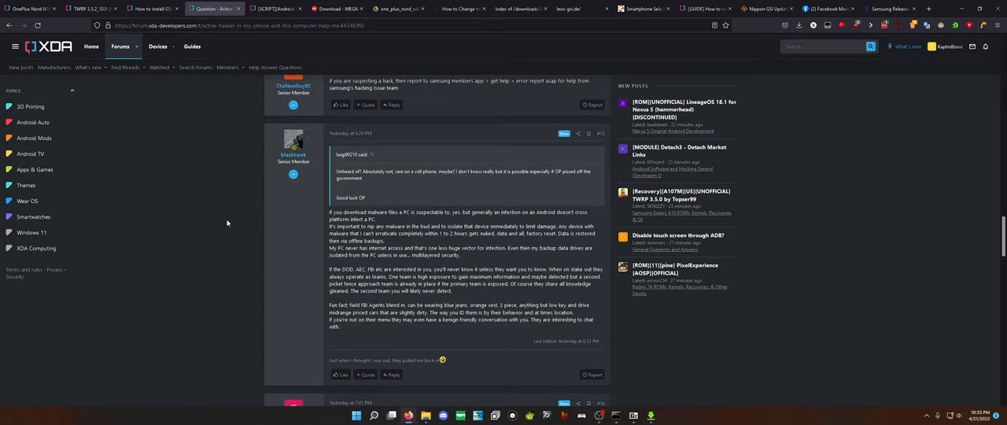
pyautogui.moveTo(280, 194)
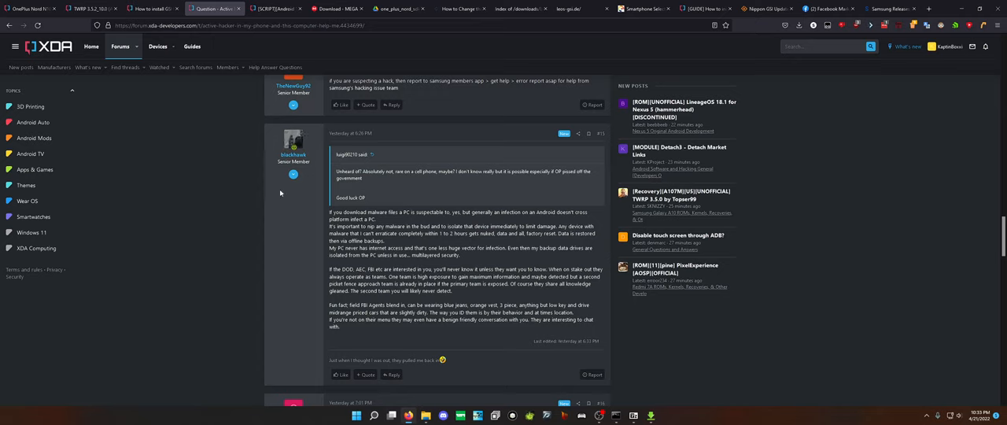
pyautogui.moveTo(201, 260)
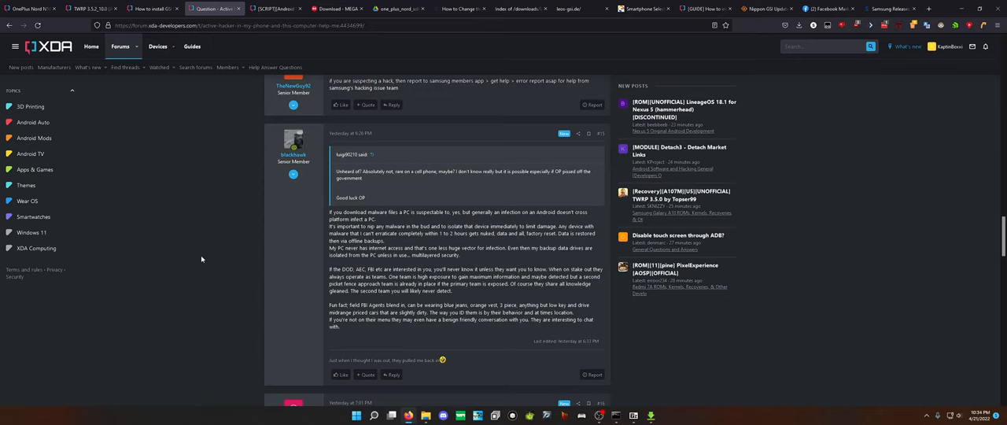
pyautogui.moveTo(207, 260)
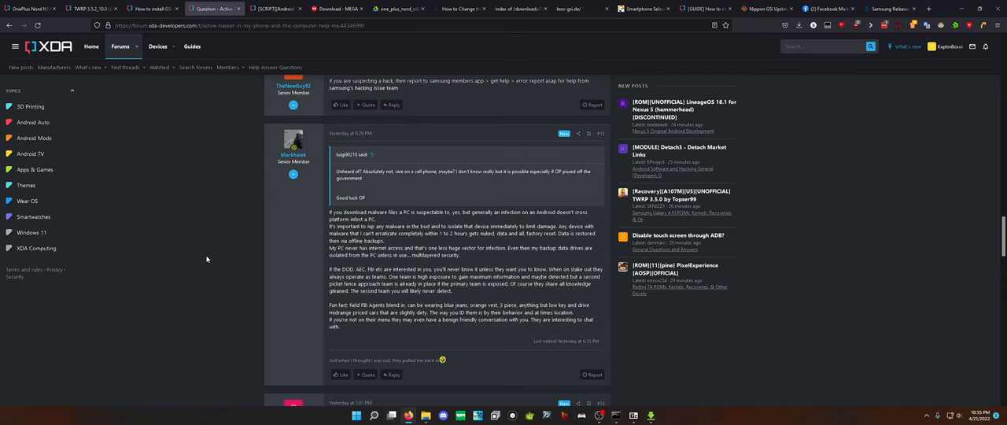
pyautogui.scroll(-3)
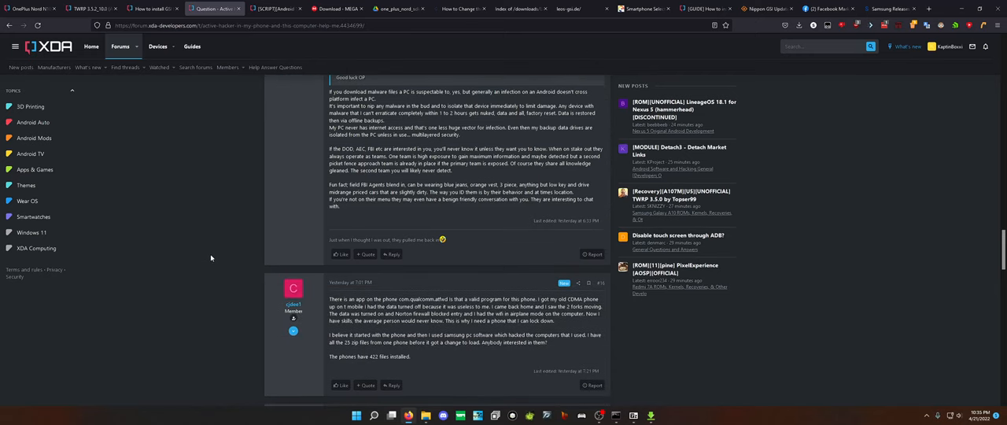
pyautogui.scroll(-3)
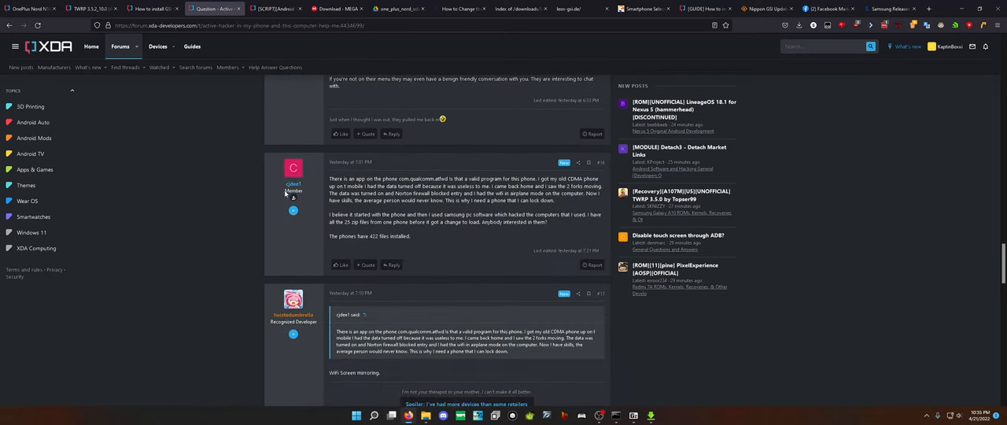
pyautogui.moveTo(250, 194)
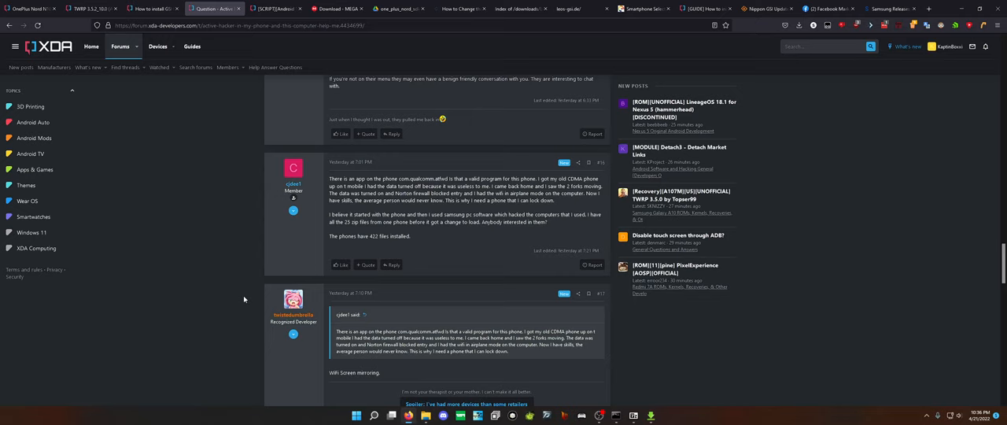
pyautogui.moveTo(245, 292)
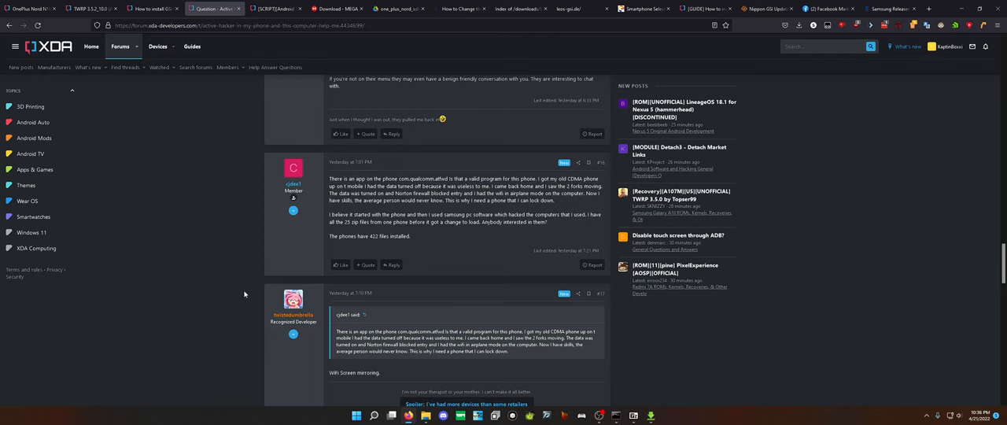
# Scroll to replies #19 and #20 about reflashing and router lockdown.
pyautogui.scroll(-3)
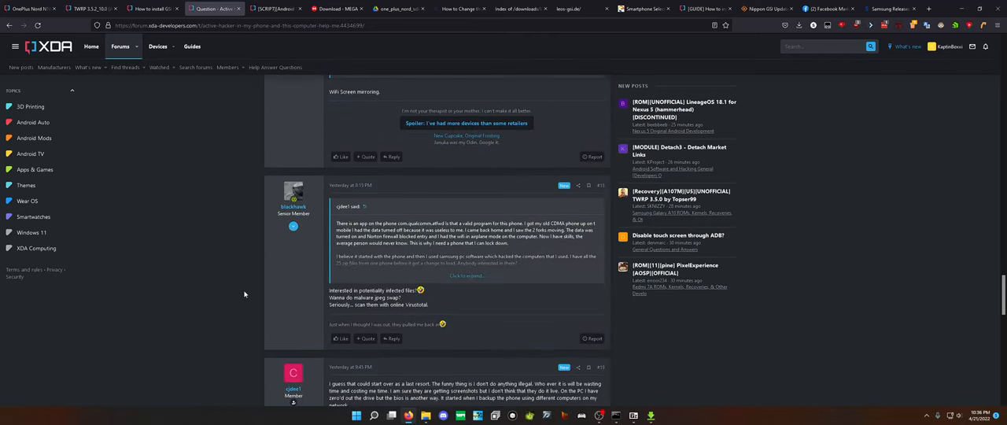
pyautogui.scroll(-3)
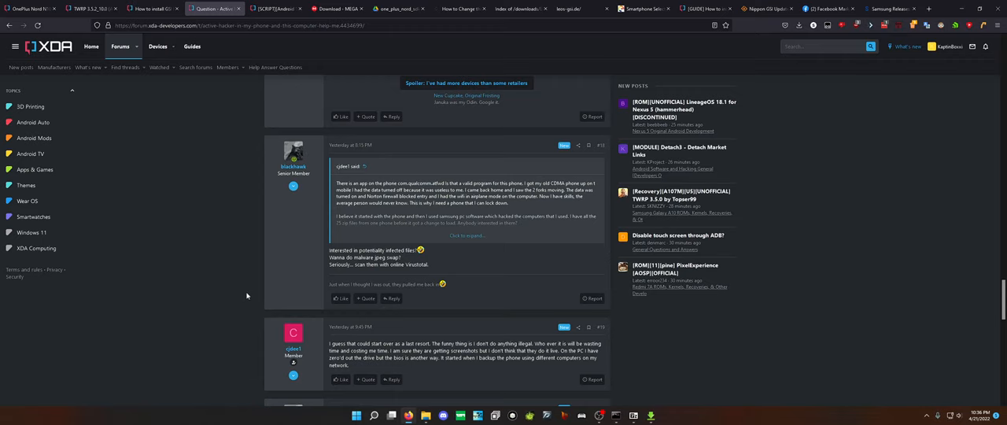
pyautogui.scroll(-3)
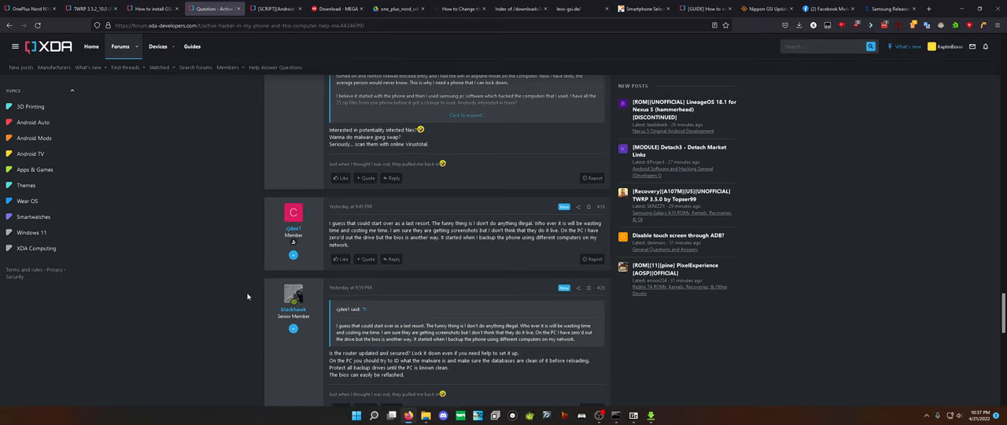
# Scroll to page 2's replies #21 on factory files and #22.
pyautogui.scroll(-3)
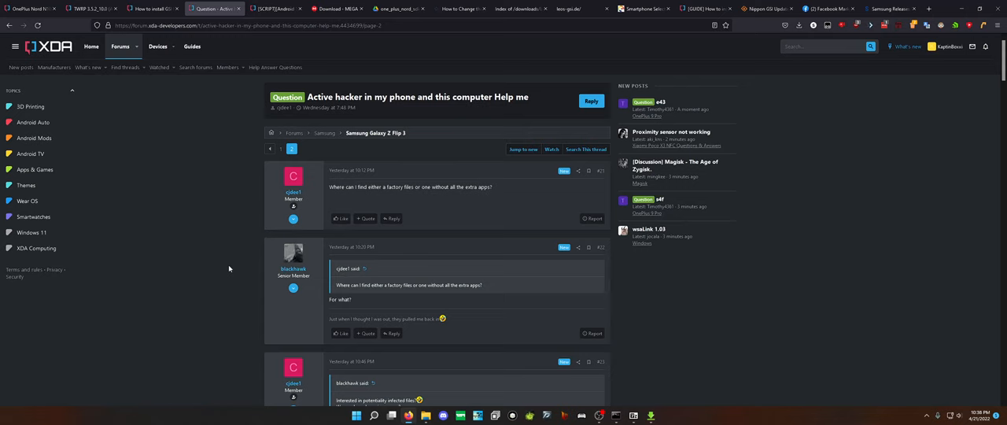
pyautogui.scroll(-3)
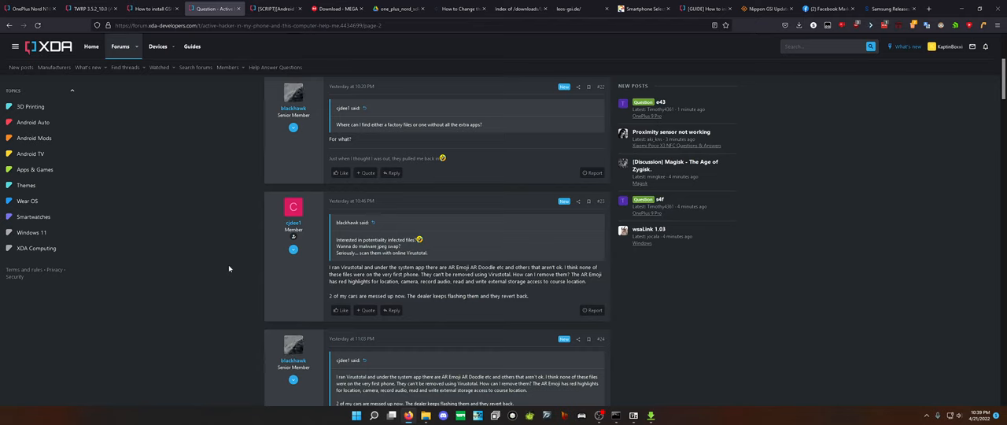
# Scroll through replies #24 to #26, reaching the Malwarebytes scan suggestion.
pyautogui.scroll(-3)
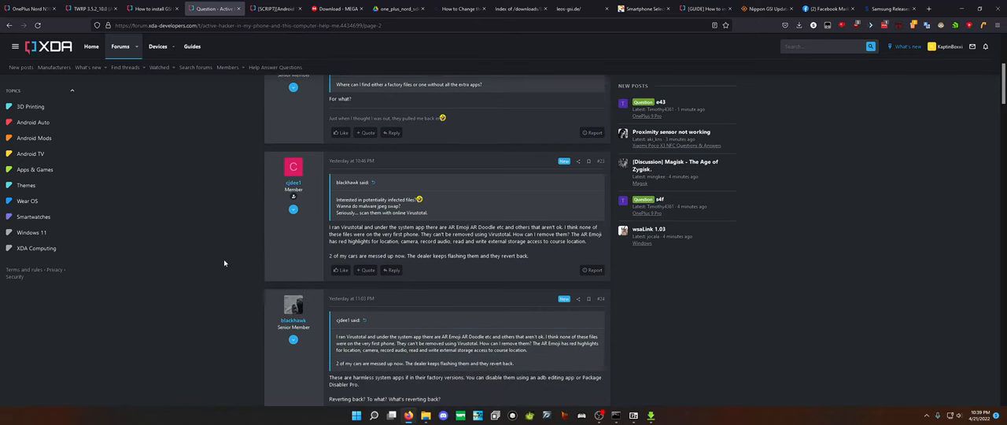
pyautogui.scroll(-3)
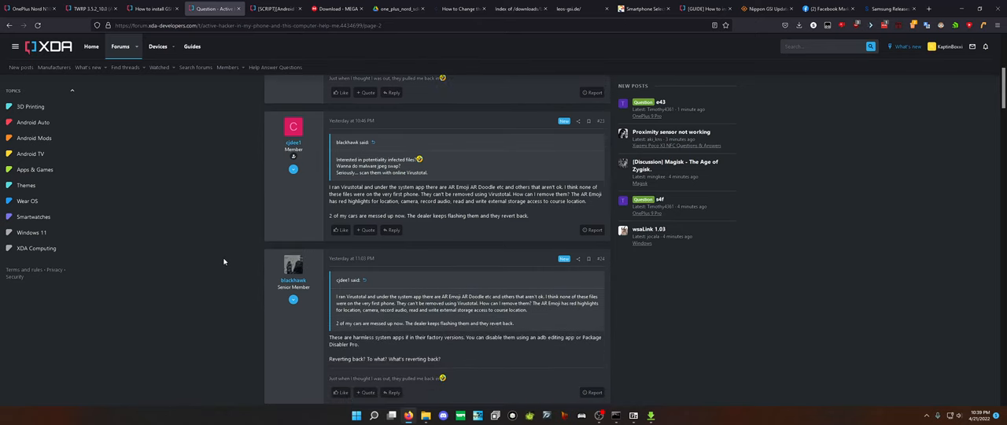
pyautogui.scroll(-3)
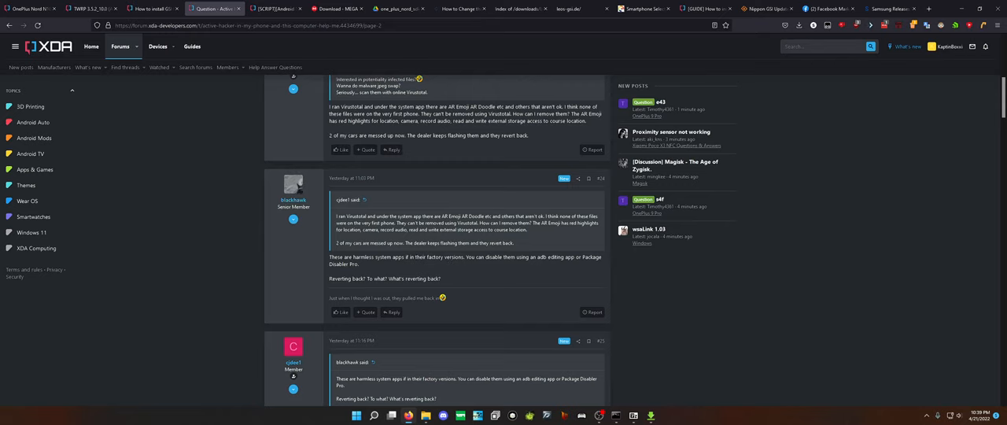
pyautogui.scroll(-3)
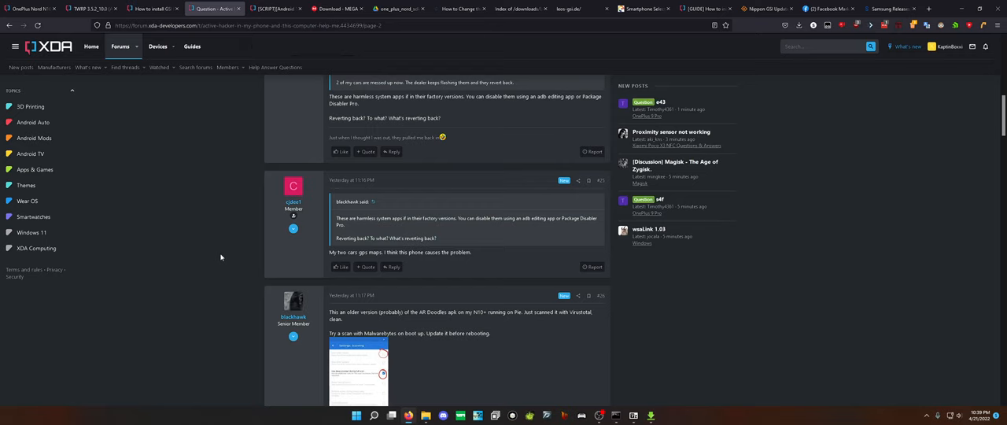
pyautogui.moveTo(296, 301)
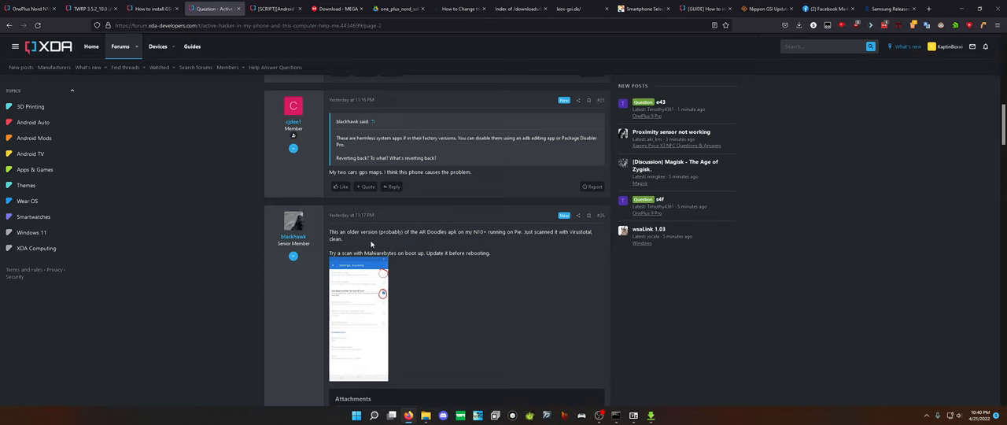
pyautogui.moveTo(326, 256)
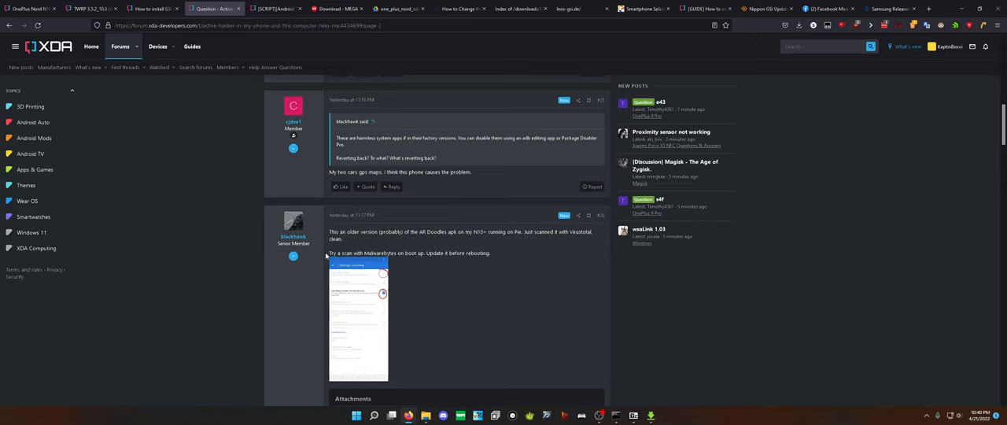
pyautogui.moveTo(427, 264)
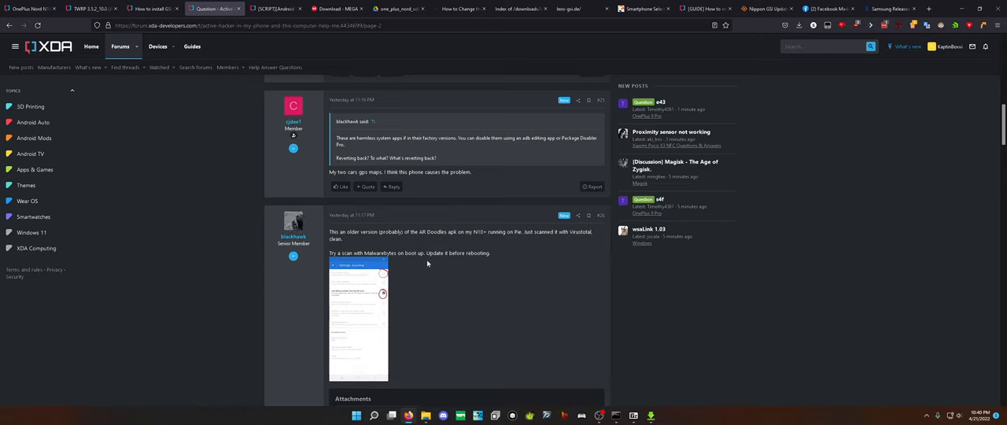
pyautogui.moveTo(445, 265)
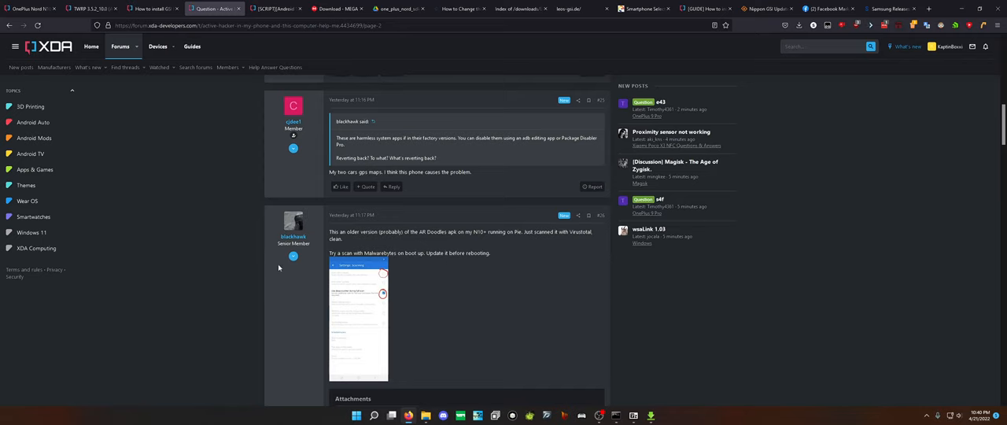
# Scroll through replies #27 to #31 on AR Doodle permissions and rootkit immunity.
pyautogui.scroll(-3)
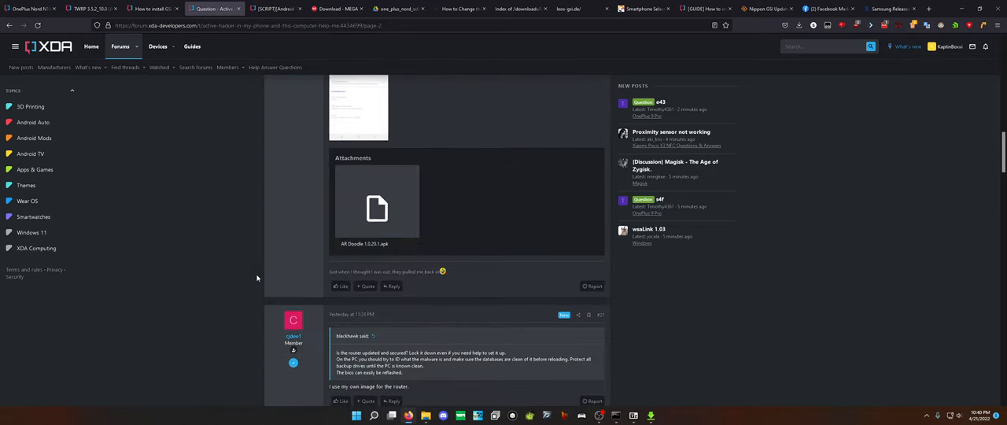
pyautogui.scroll(-3)
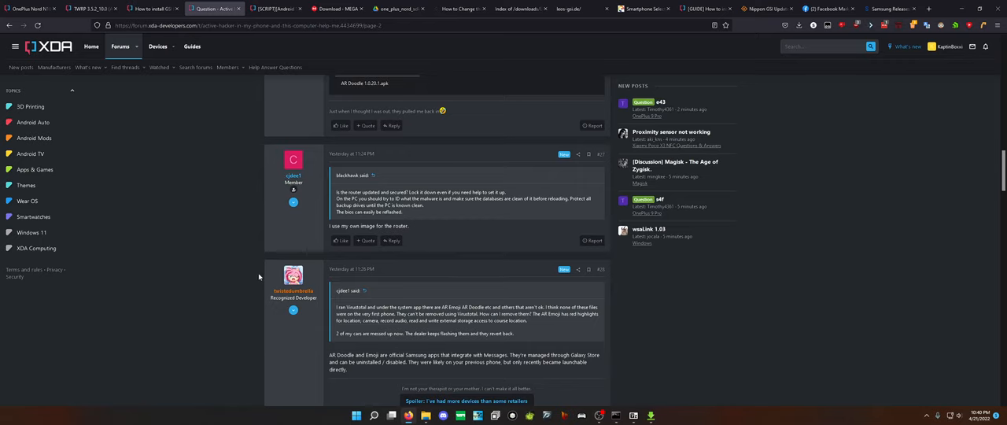
pyautogui.scroll(-3)
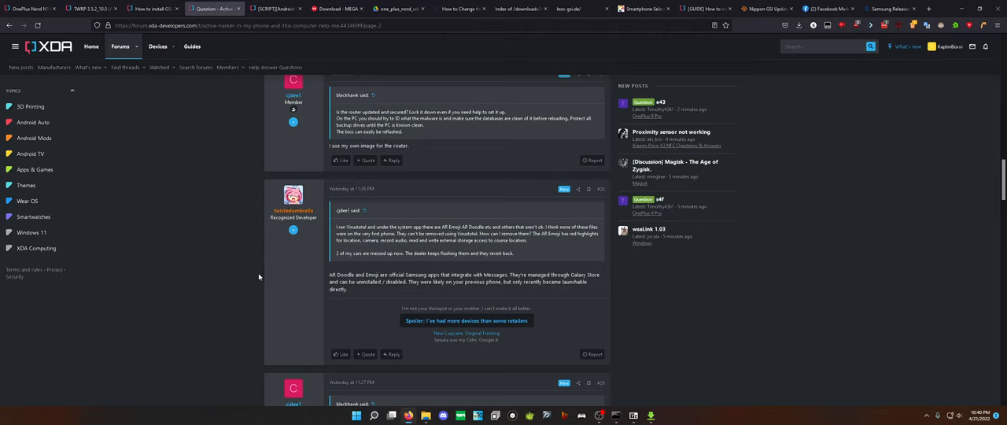
pyautogui.moveTo(260, 277)
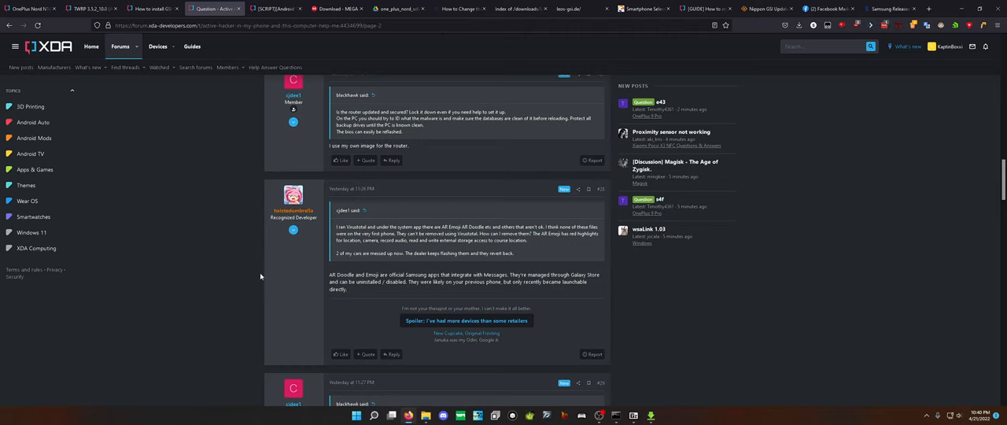
pyautogui.moveTo(268, 276)
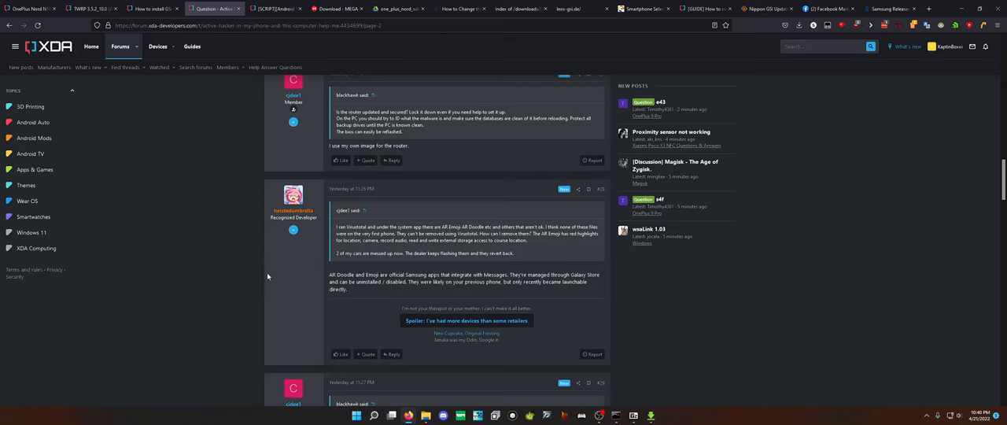
pyautogui.scroll(-3)
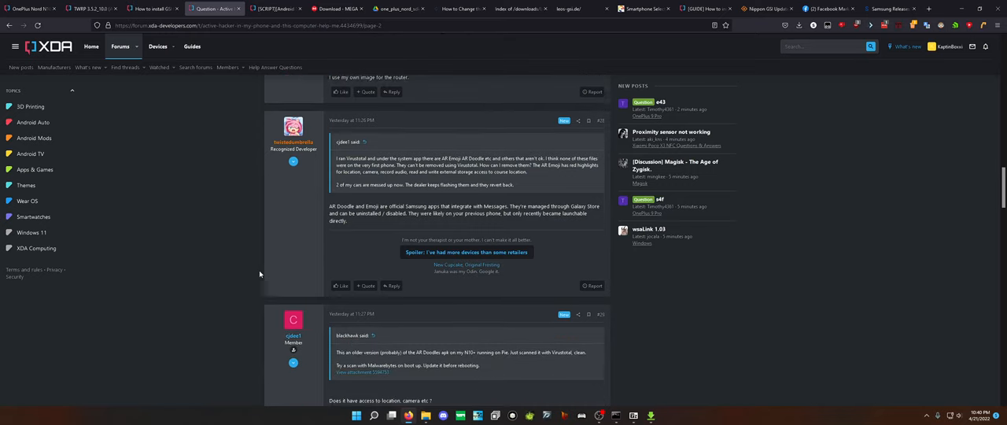
pyautogui.scroll(-3)
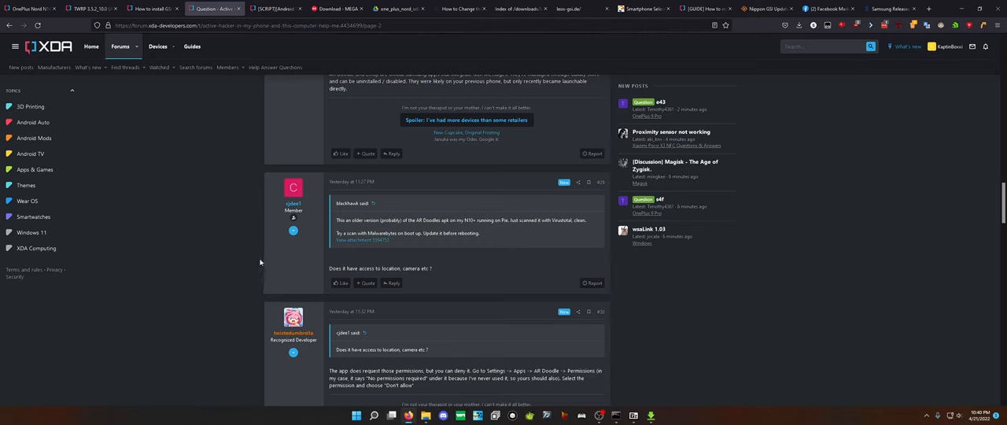
pyautogui.moveTo(277, 264)
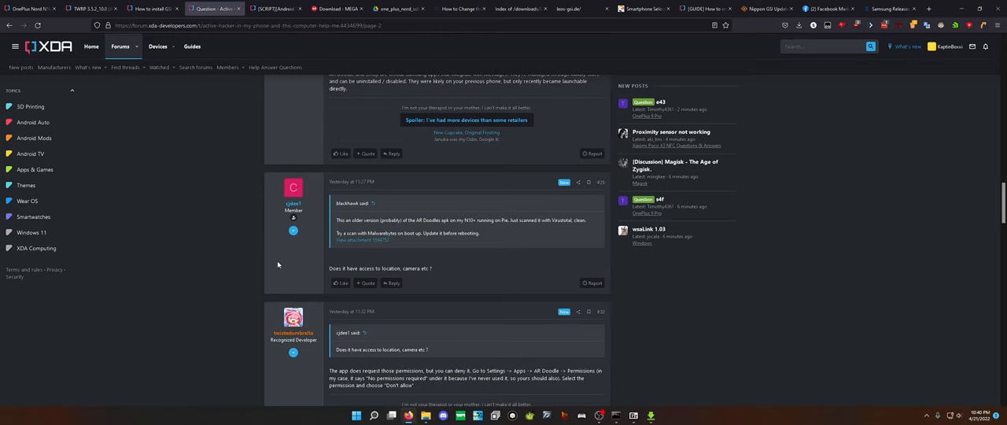
pyautogui.scroll(-3)
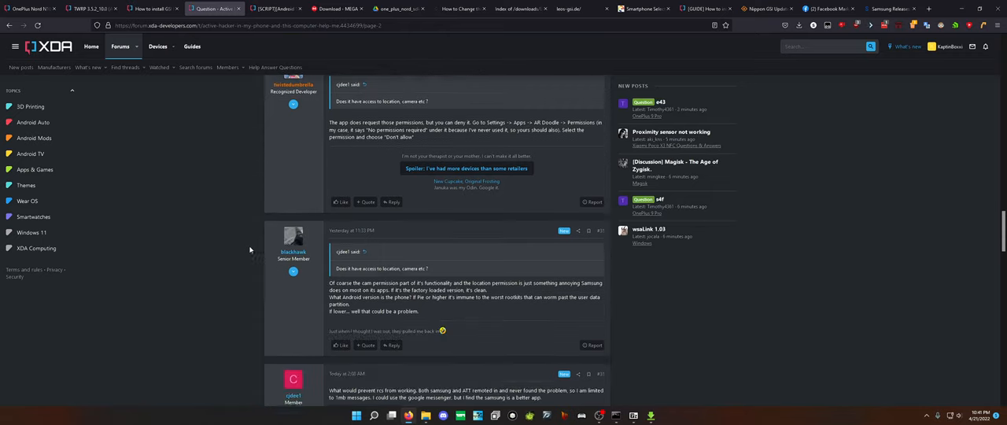
pyautogui.scroll(-3)
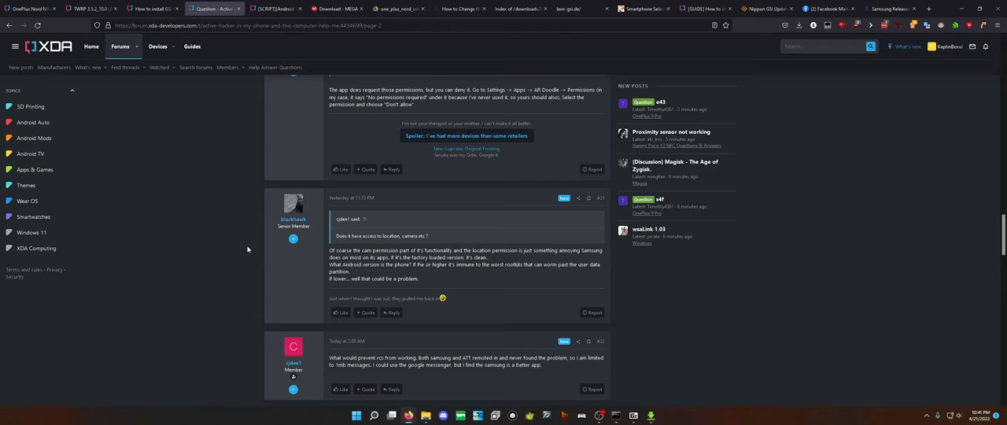
pyautogui.scroll(-3)
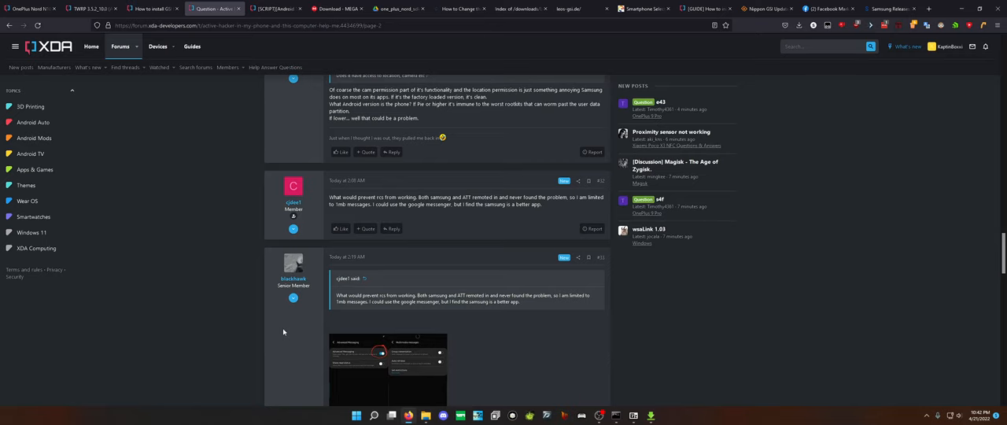
pyautogui.scroll(-3)
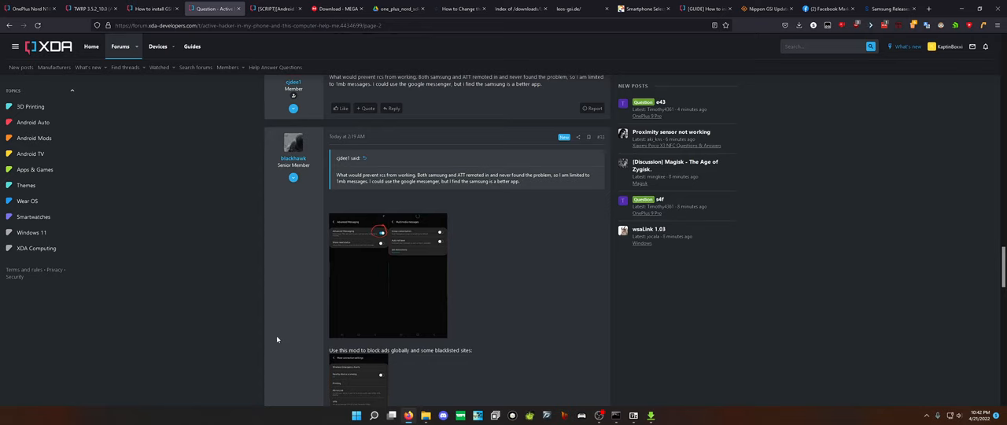
pyautogui.scroll(-3)
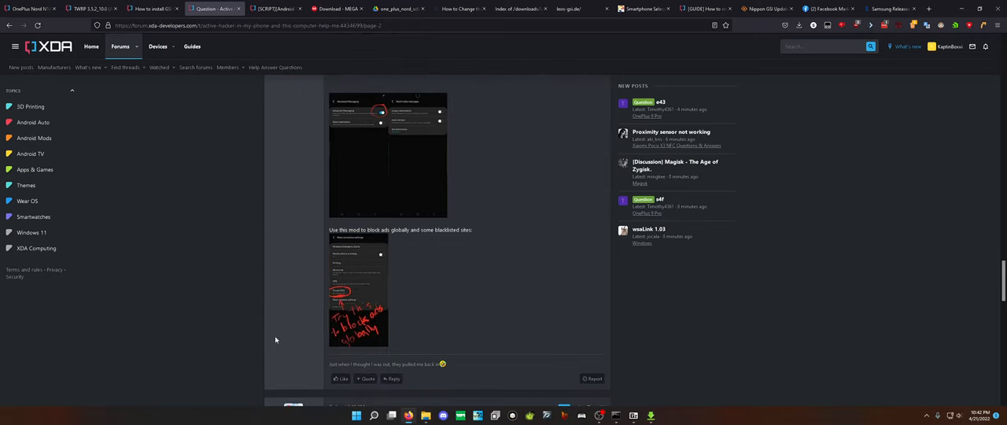
pyautogui.scroll(-3)
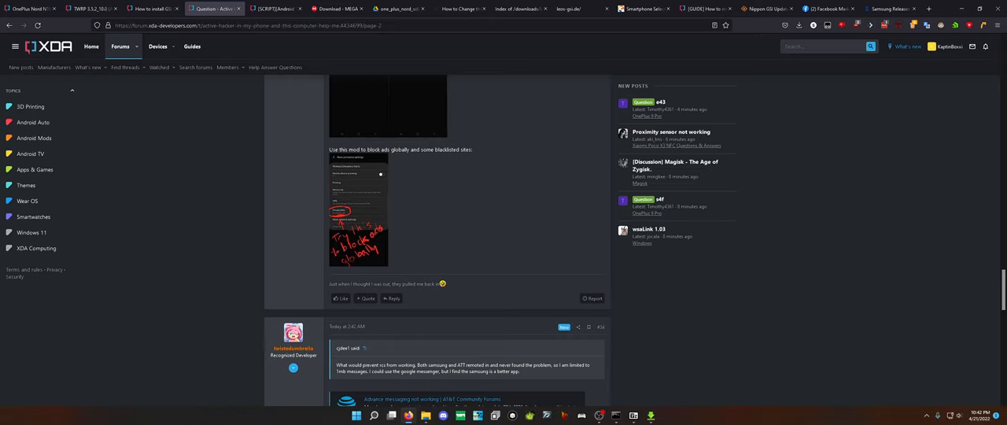
pyautogui.moveTo(465, 162)
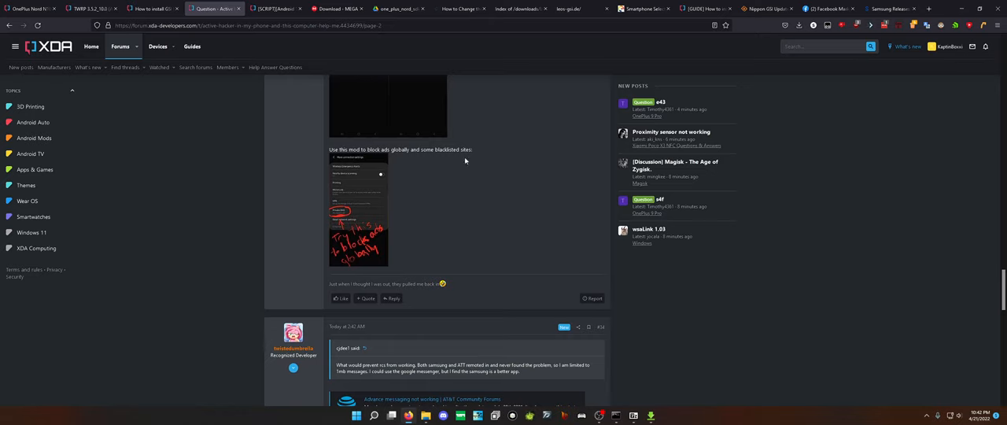
pyautogui.moveTo(360, 230)
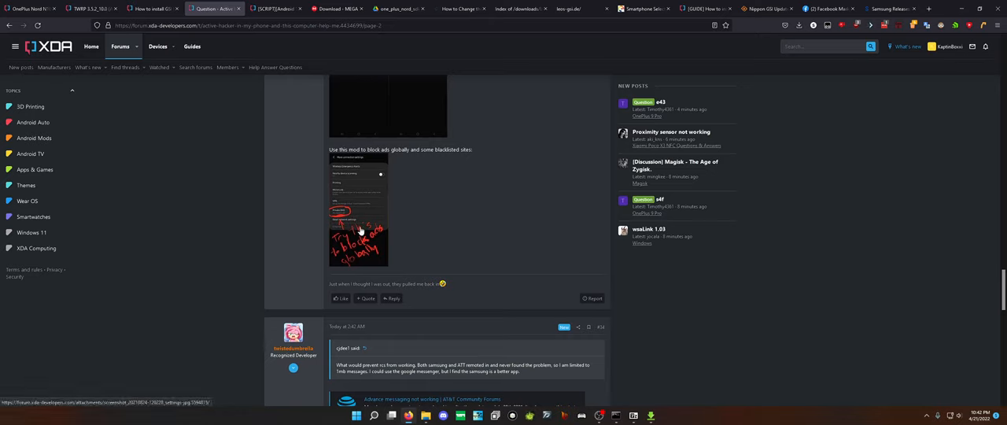
pyautogui.scroll(-3)
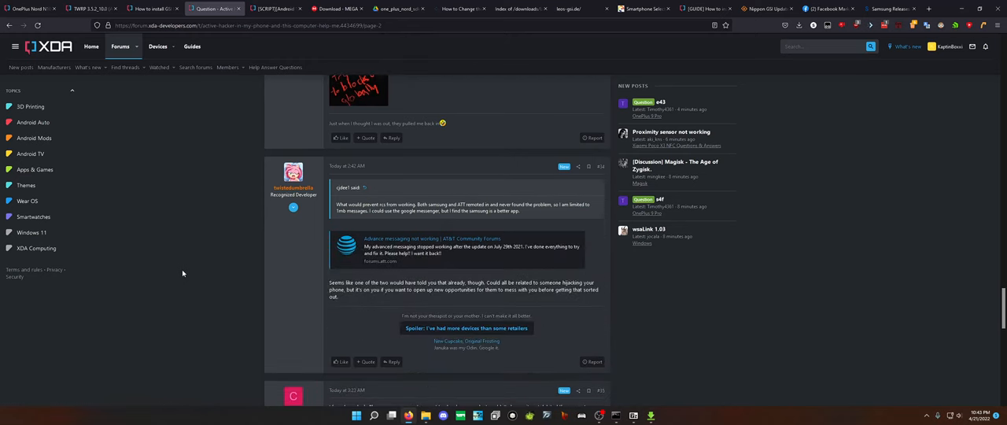
pyautogui.scroll(-3)
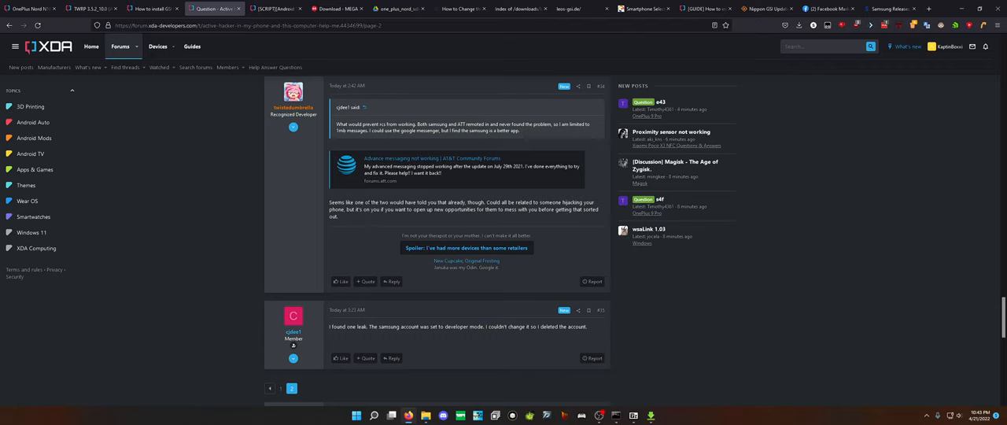
pyautogui.moveTo(249, 229)
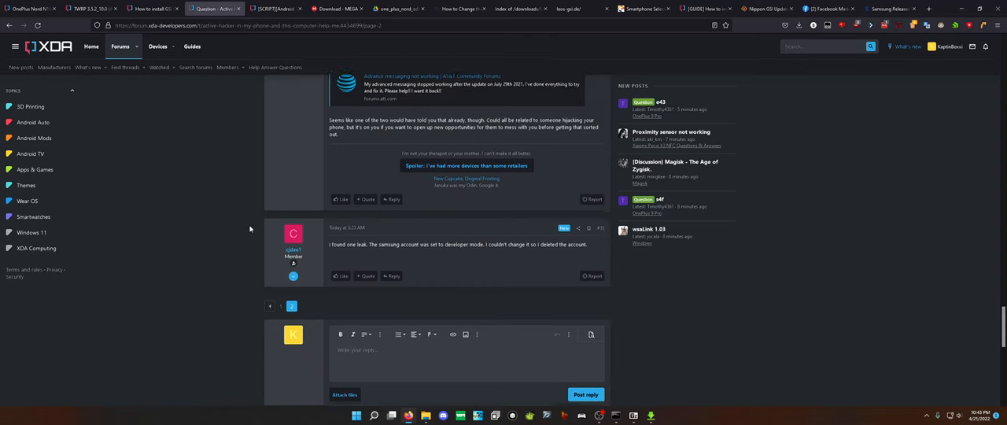
# In the reply box, type that you can't be the only one finding this thread a hilarious troll.
pyautogui.scroll(-3)
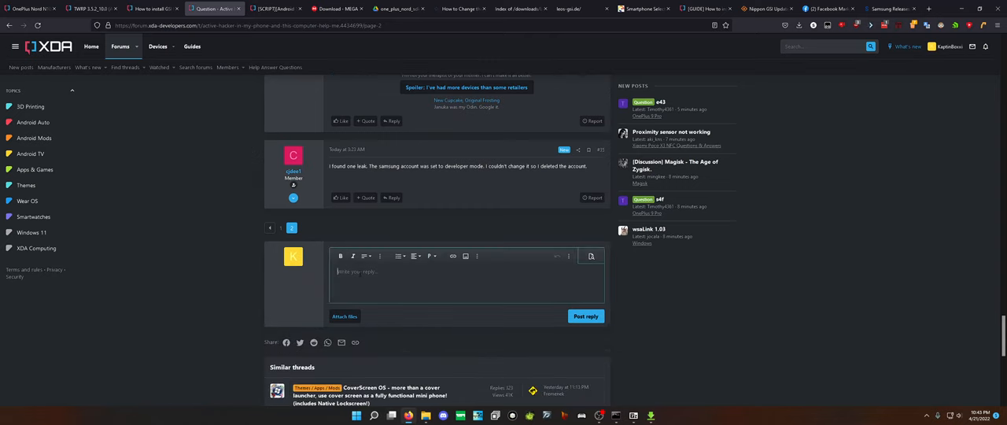
pyautogui.write("I can't be the only one")
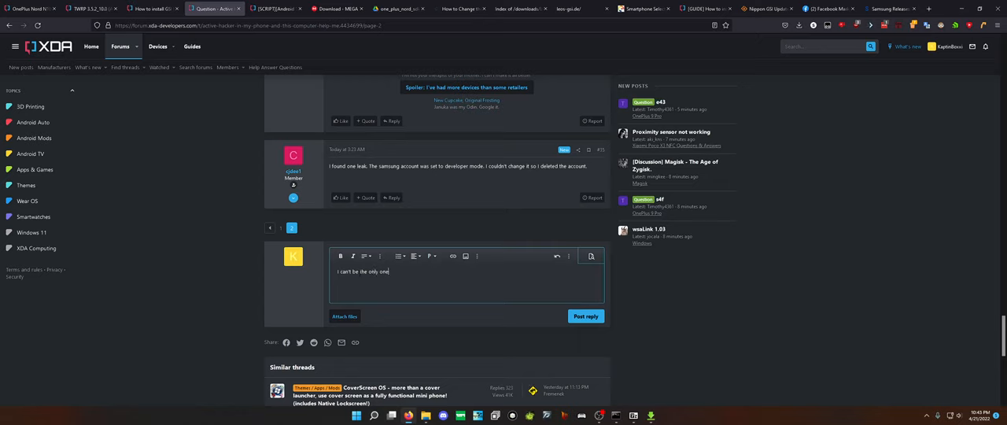
pyautogui.write('reading through this entire post...')
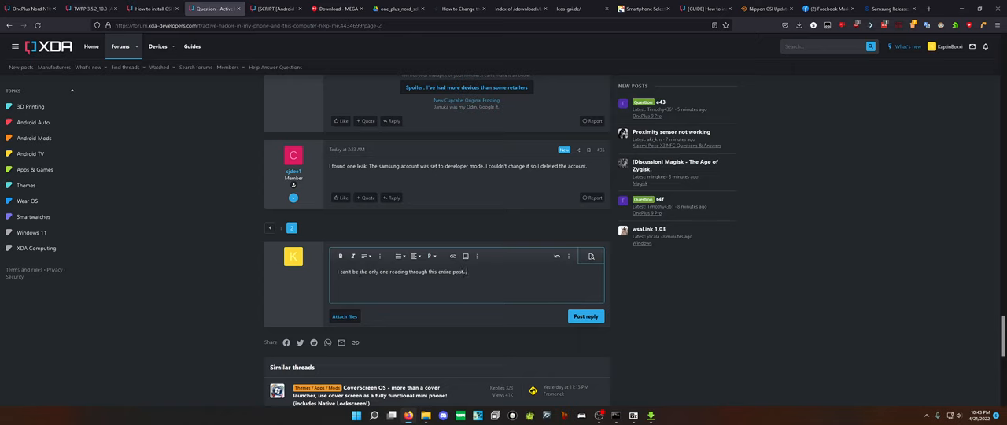
pyautogui.write('And just thinking')
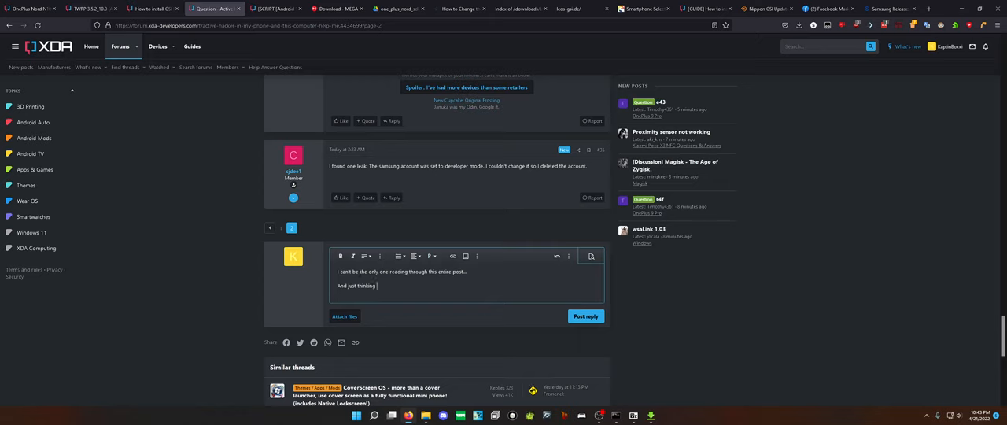
pyautogui.write('that this is some hilarious trol')
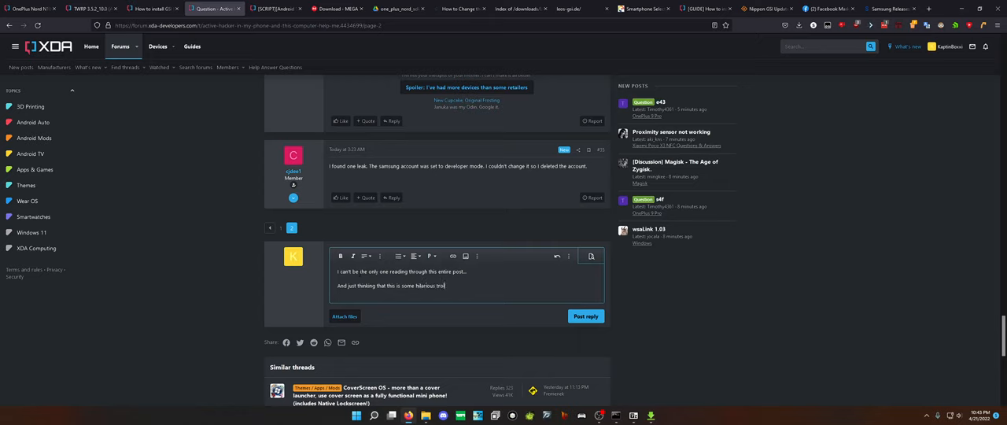
pyautogui.write('opportu')
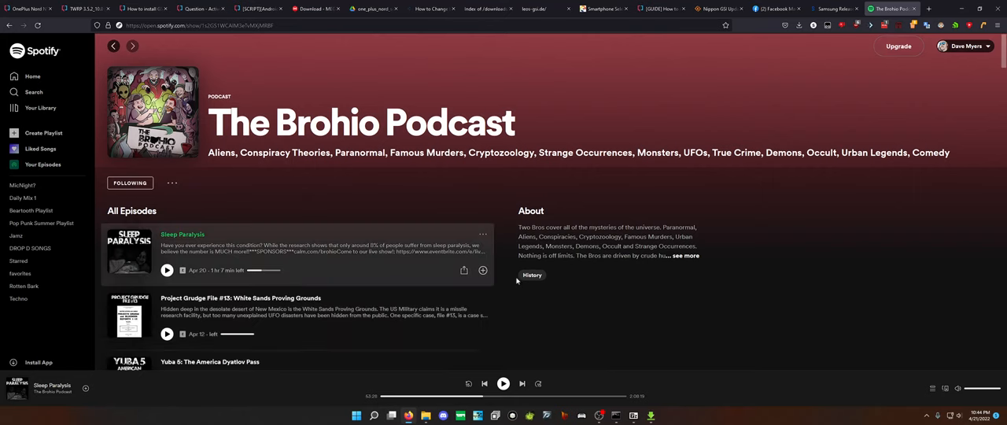
# Scroll the episode list to April 2021's Dark Vault: Targeted Individuals and Operation Highjump.
pyautogui.scroll(-3)
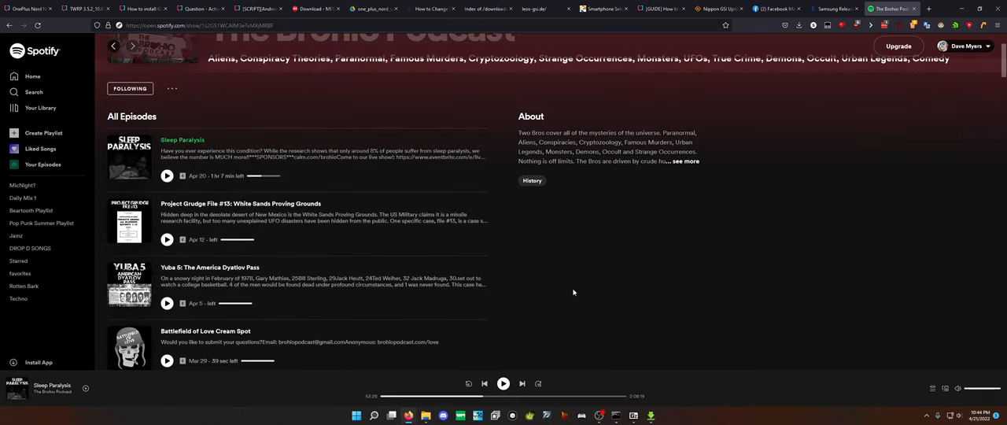
pyautogui.scroll(-3)
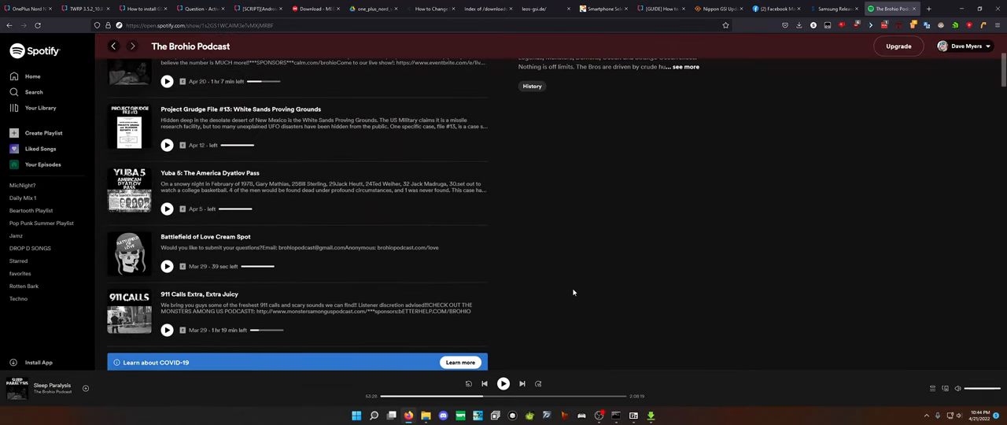
pyautogui.scroll(-3)
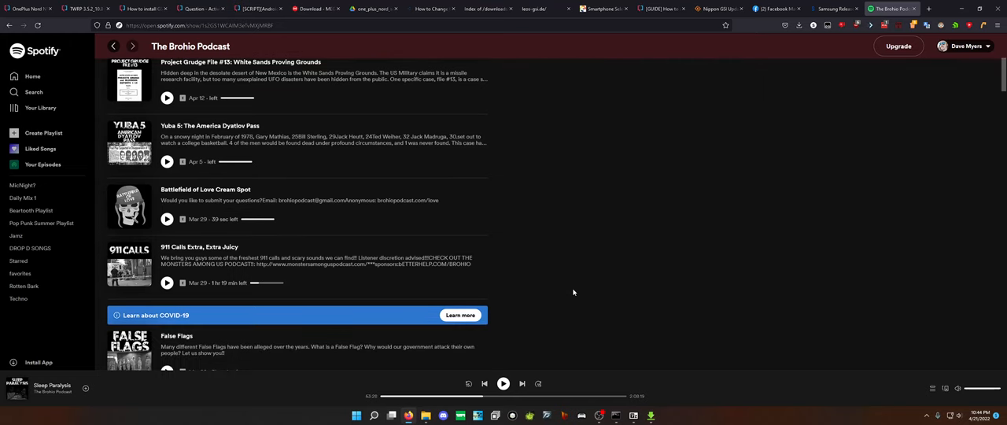
pyautogui.scroll(-3)
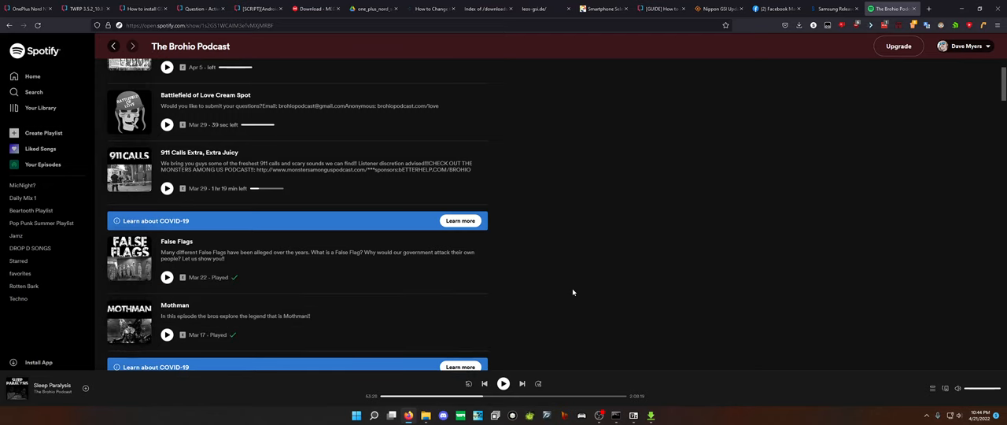
pyautogui.scroll(-3)
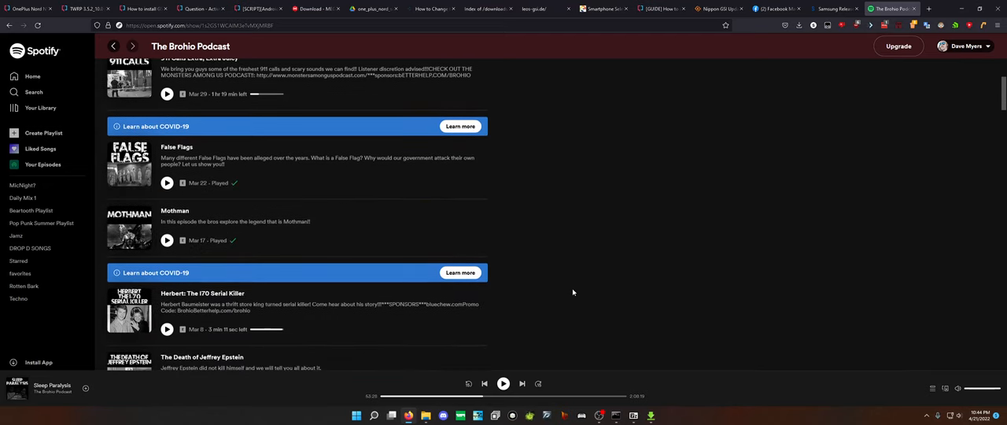
pyautogui.scroll(-3)
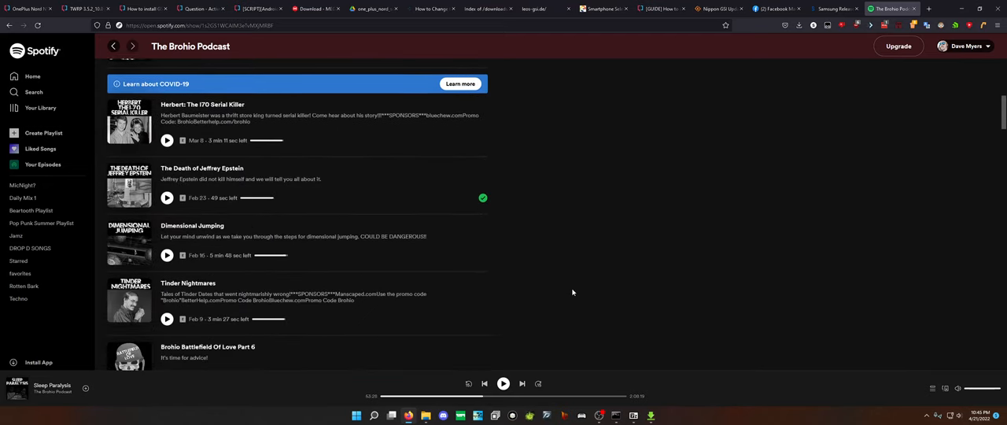
pyautogui.scroll(-3)
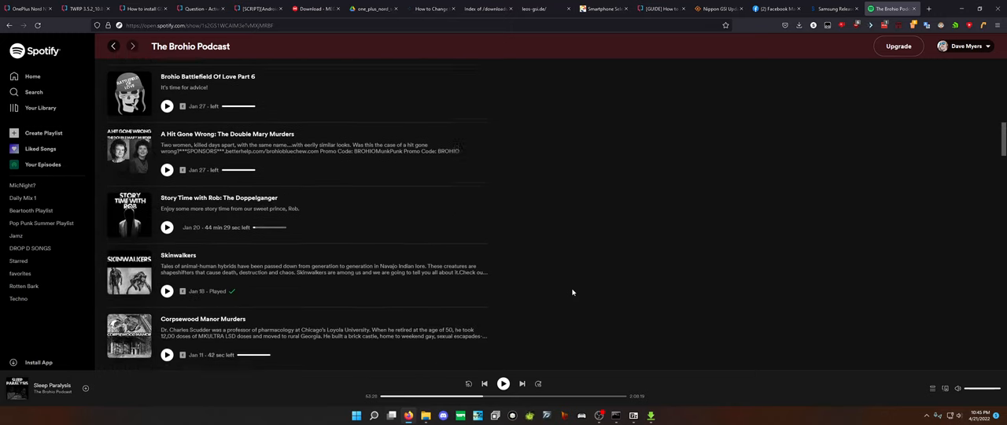
pyautogui.scroll(-3)
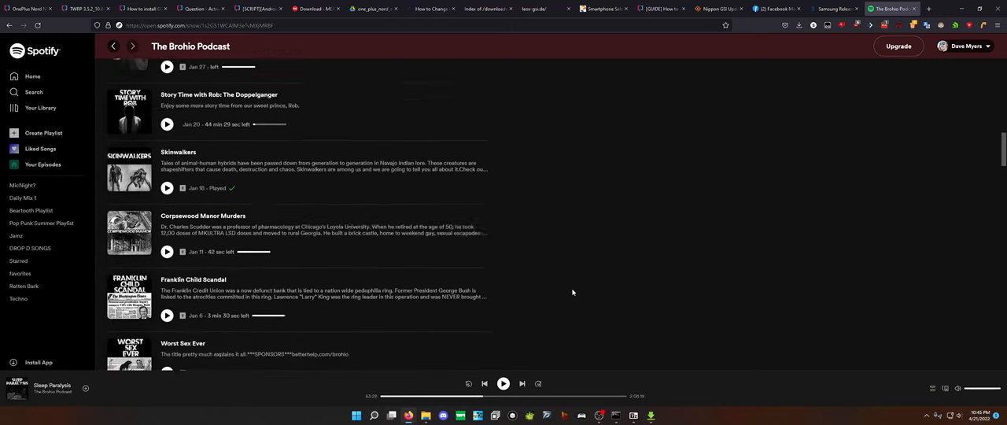
pyautogui.scroll(-3)
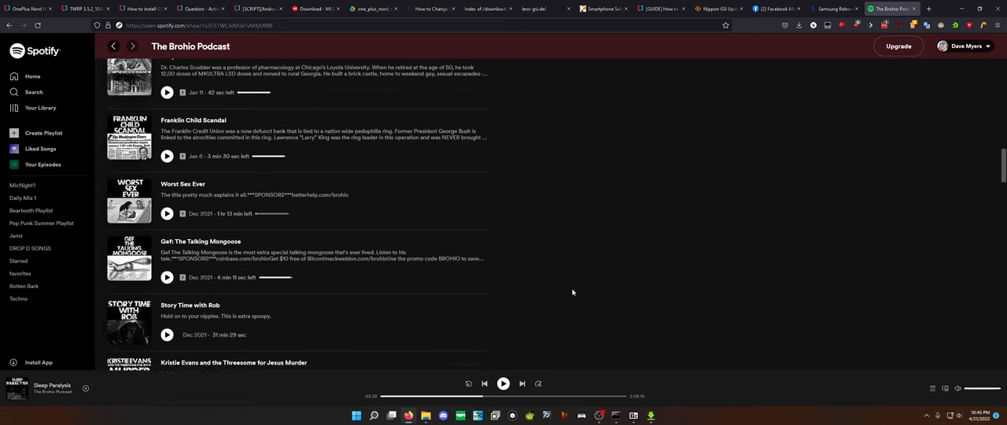
pyautogui.scroll(-3)
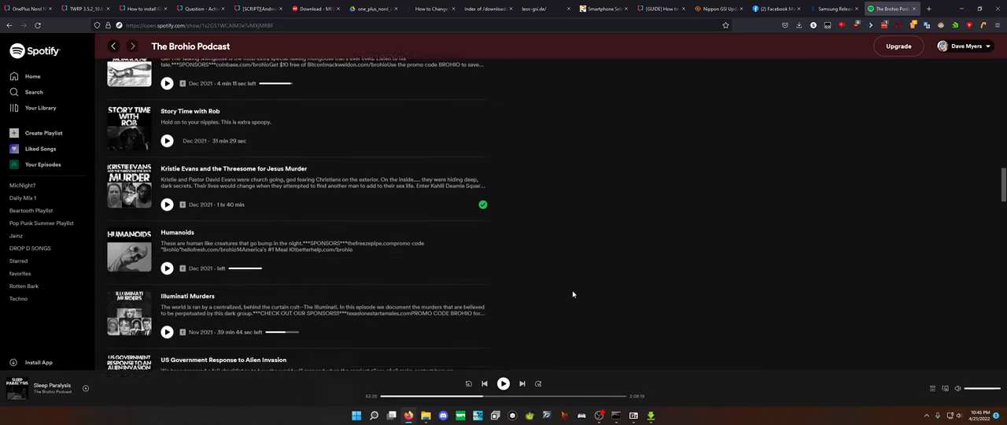
pyautogui.scroll(-3)
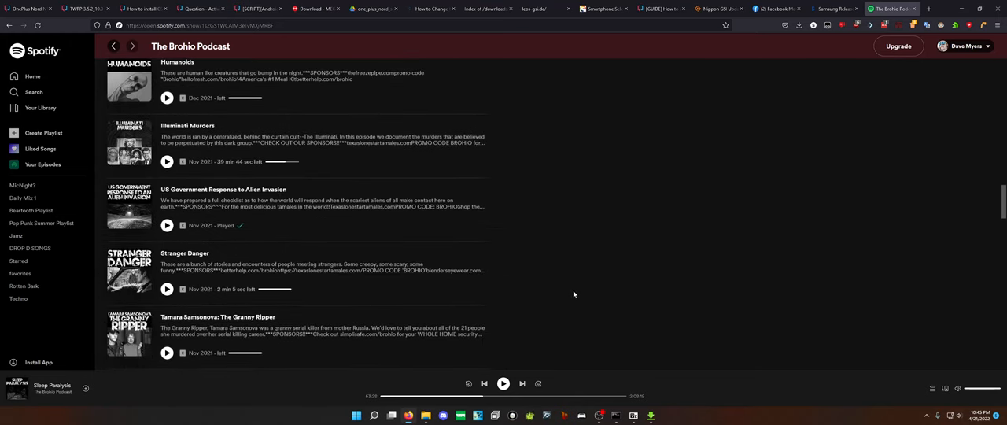
pyautogui.scroll(-3)
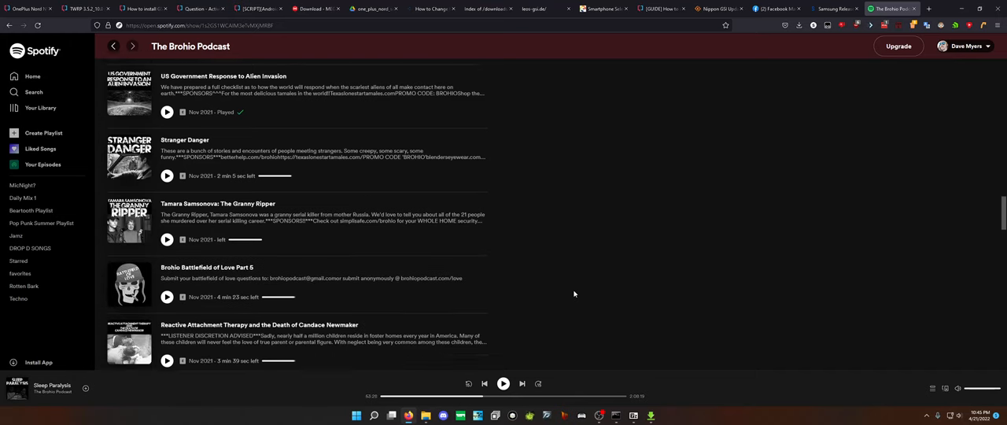
pyautogui.scroll(-3)
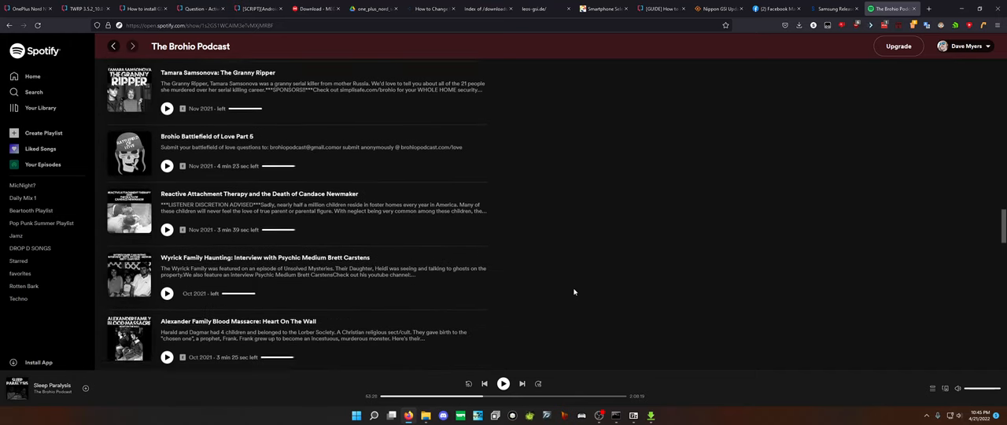
pyautogui.scroll(-3)
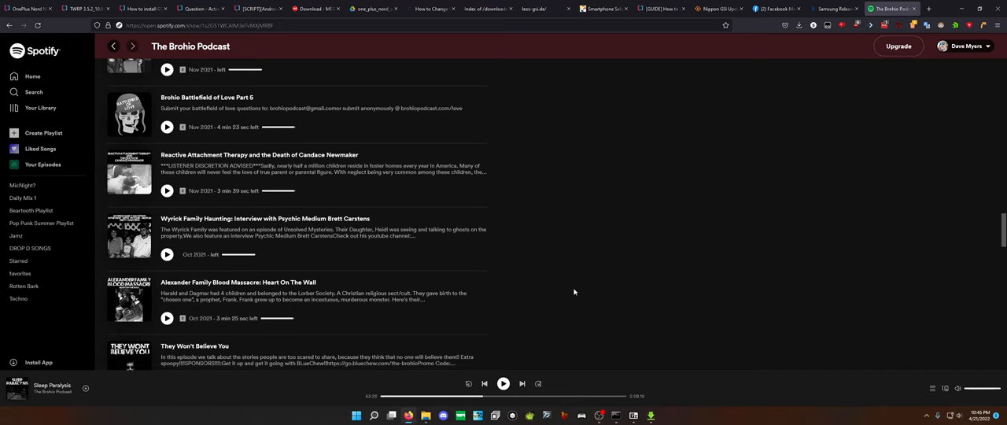
pyautogui.scroll(-3)
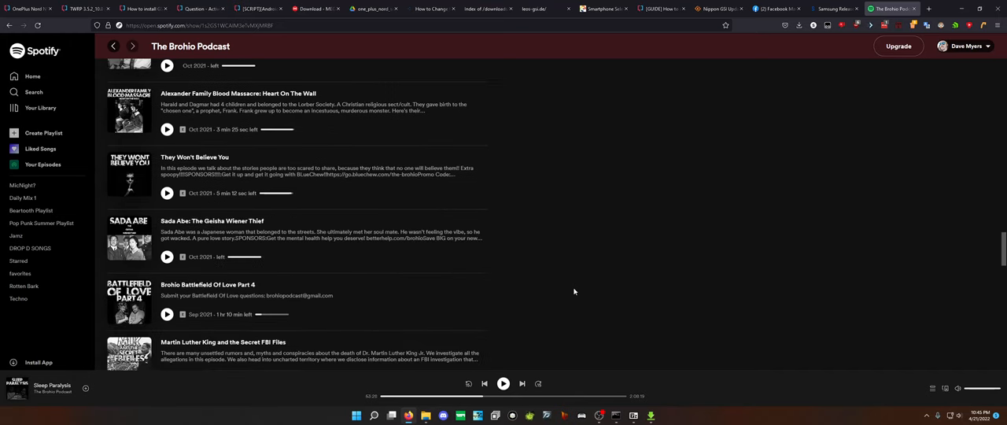
pyautogui.moveTo(260, 177)
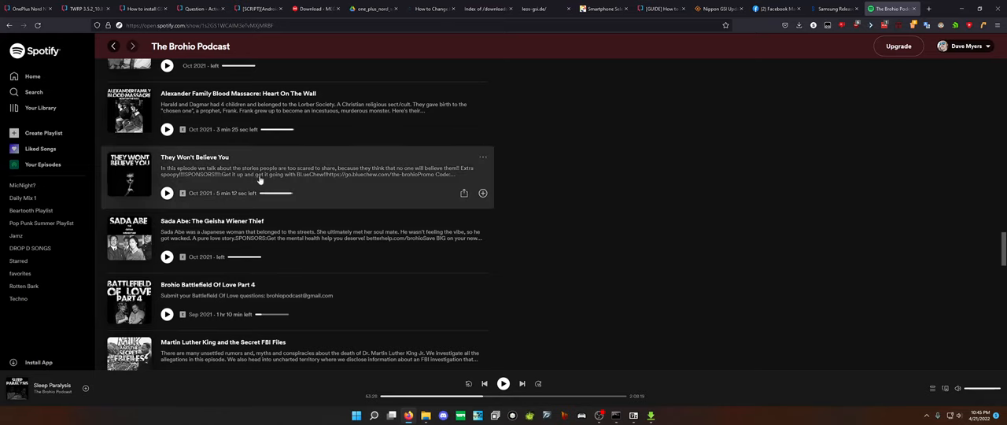
pyautogui.moveTo(516, 207)
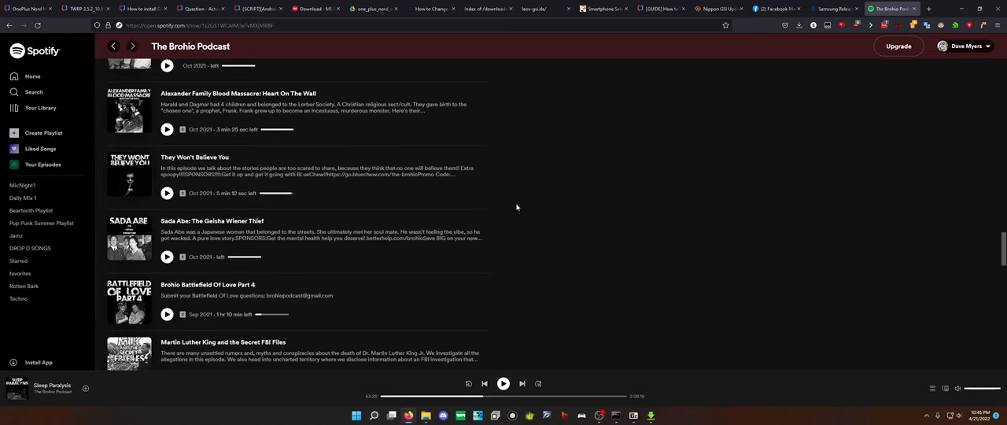
pyautogui.scroll(-3)
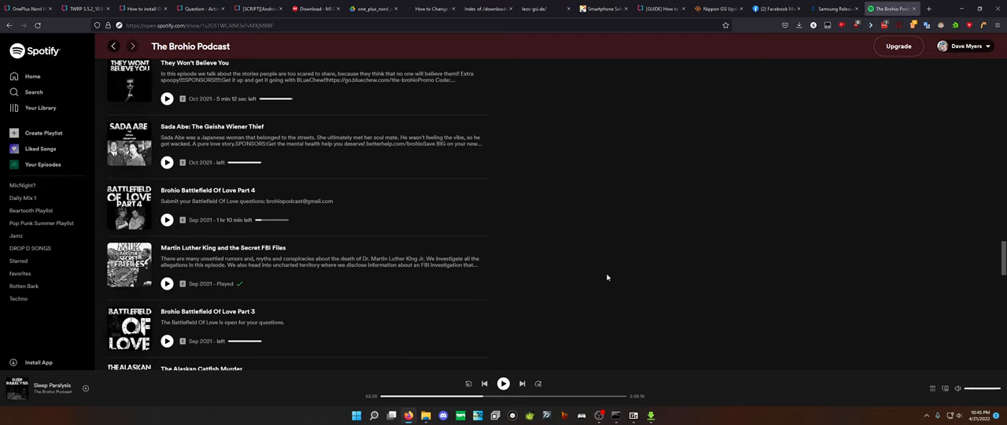
pyautogui.scroll(-3)
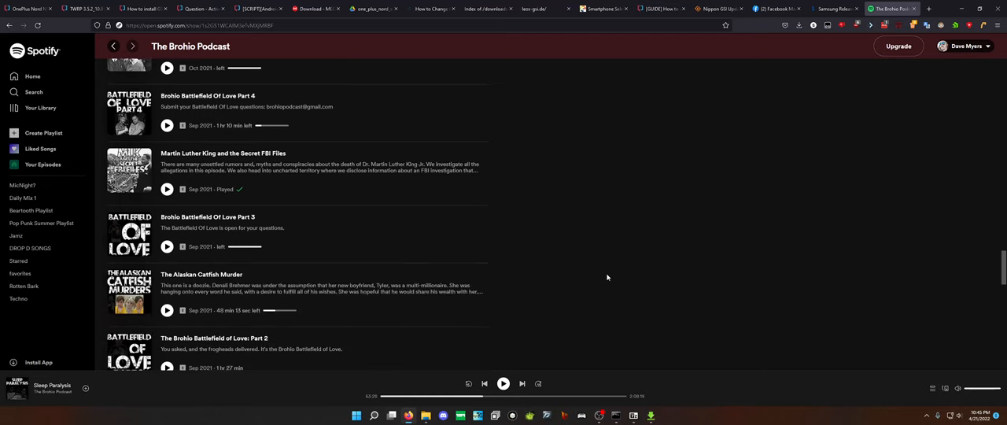
pyautogui.scroll(-3)
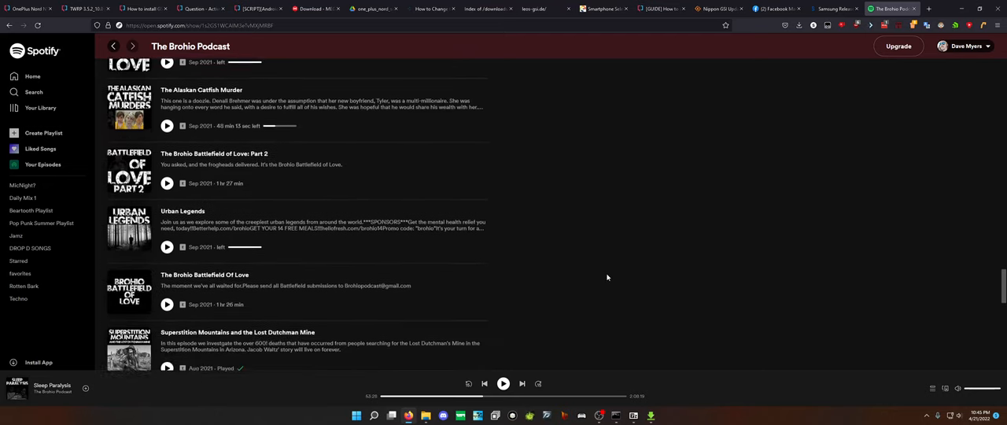
pyautogui.scroll(-3)
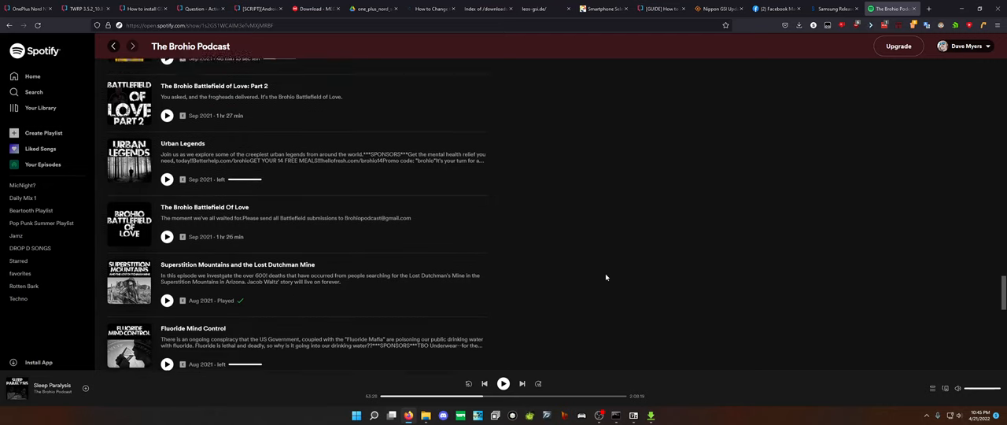
pyautogui.scroll(-3)
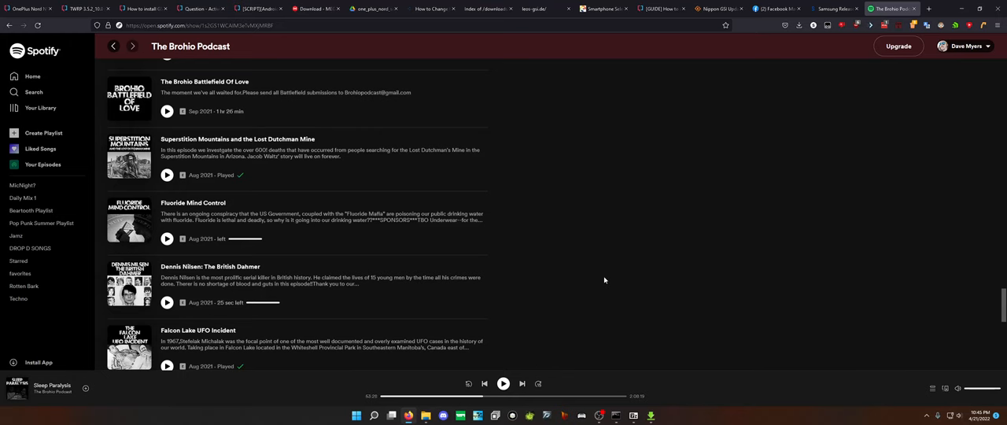
pyautogui.scroll(-3)
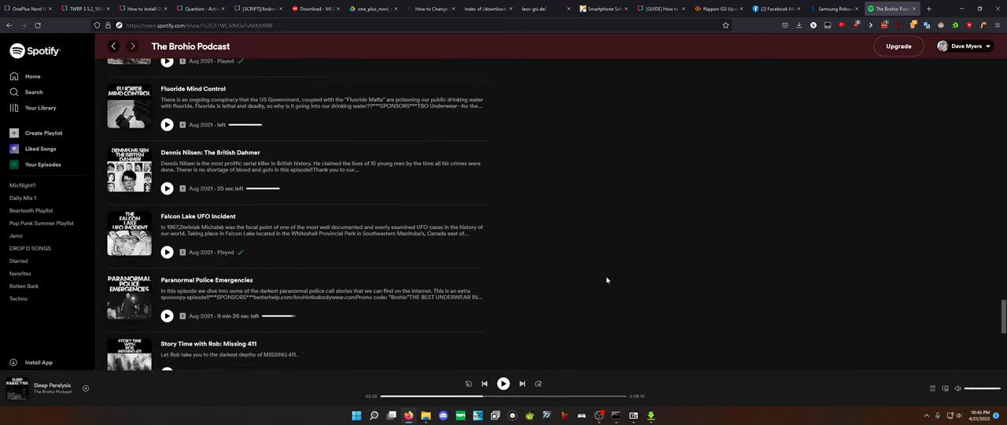
pyautogui.scroll(-3)
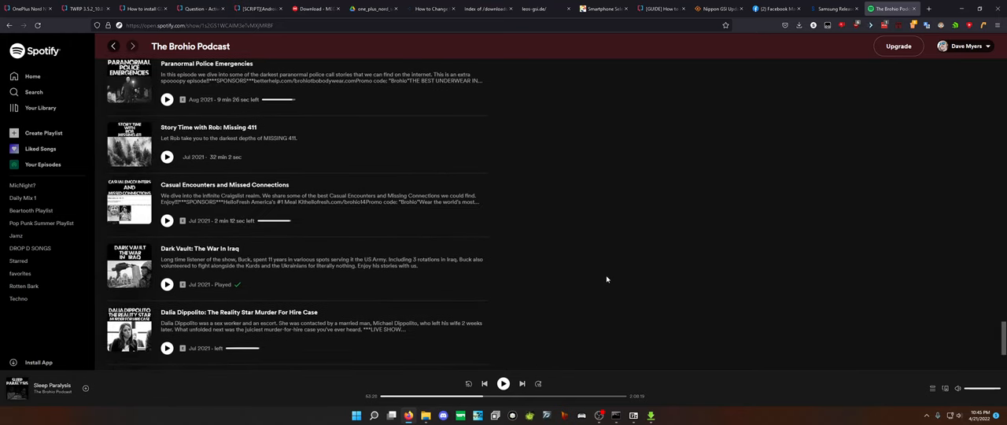
pyautogui.scroll(-3)
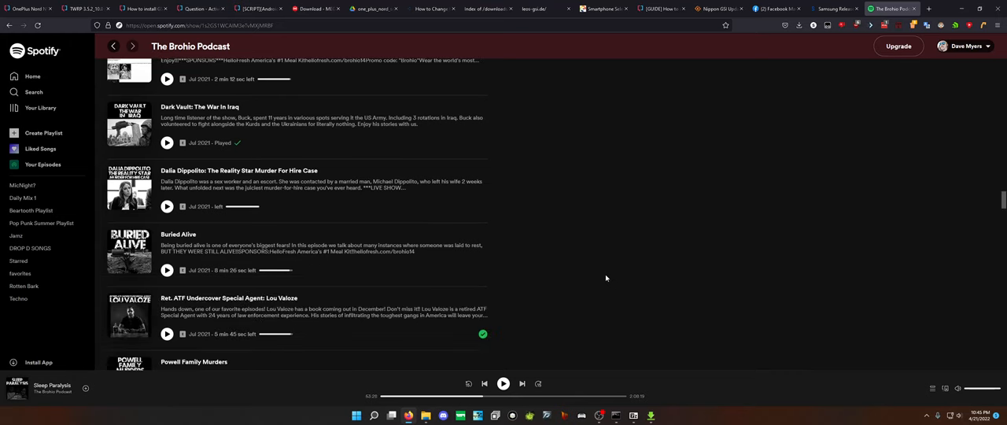
pyautogui.scroll(-3)
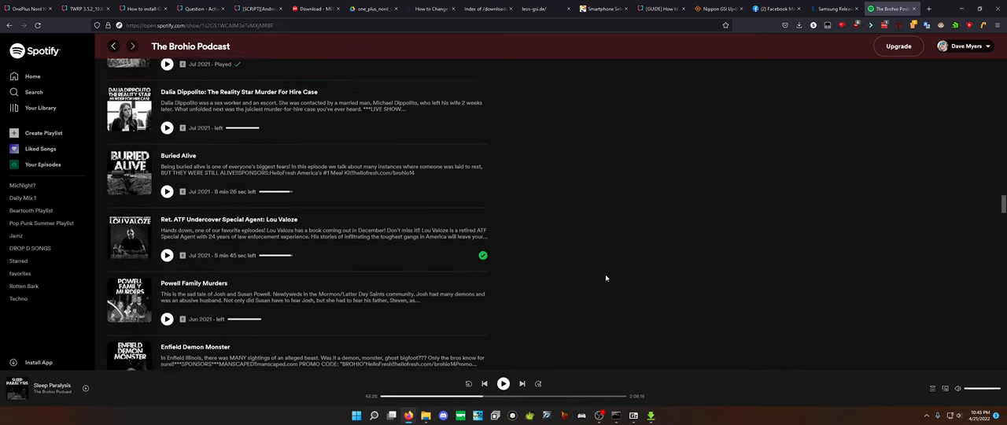
pyautogui.scroll(-3)
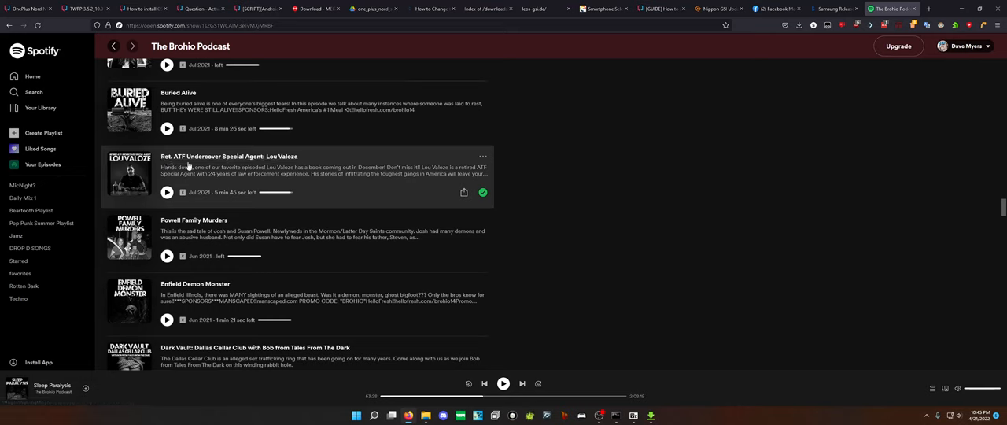
pyautogui.moveTo(595, 276)
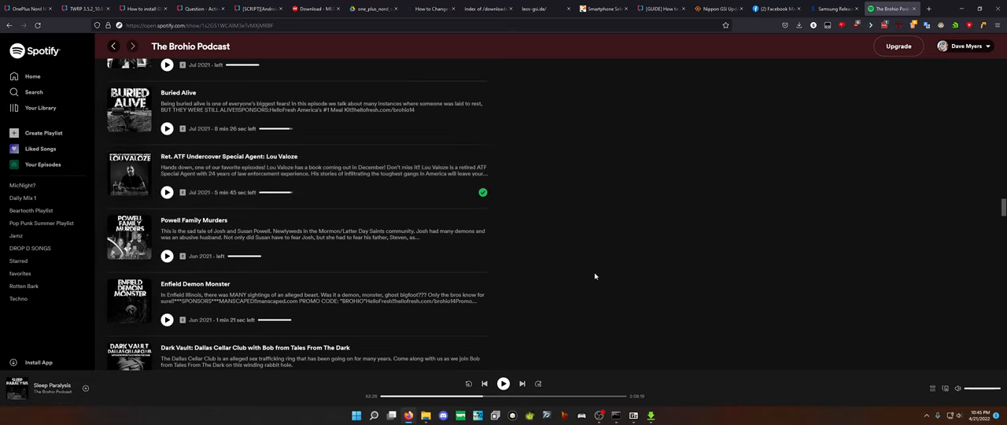
pyautogui.scroll(-3)
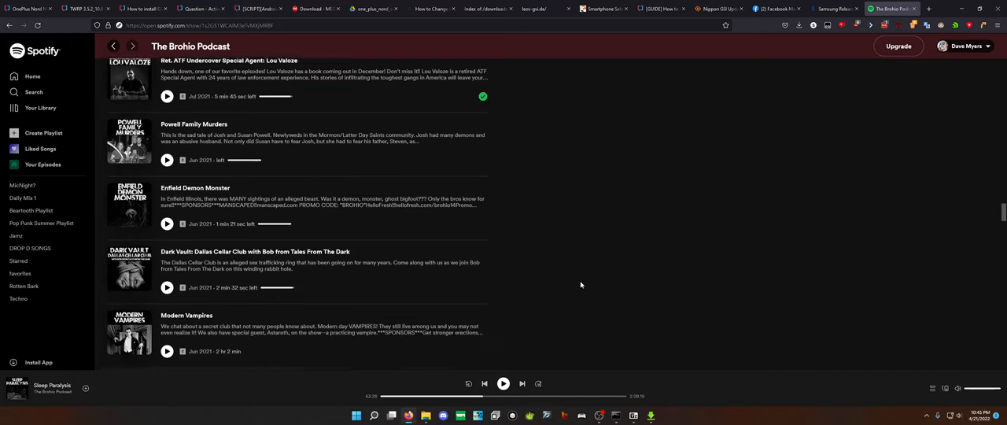
pyautogui.scroll(-3)
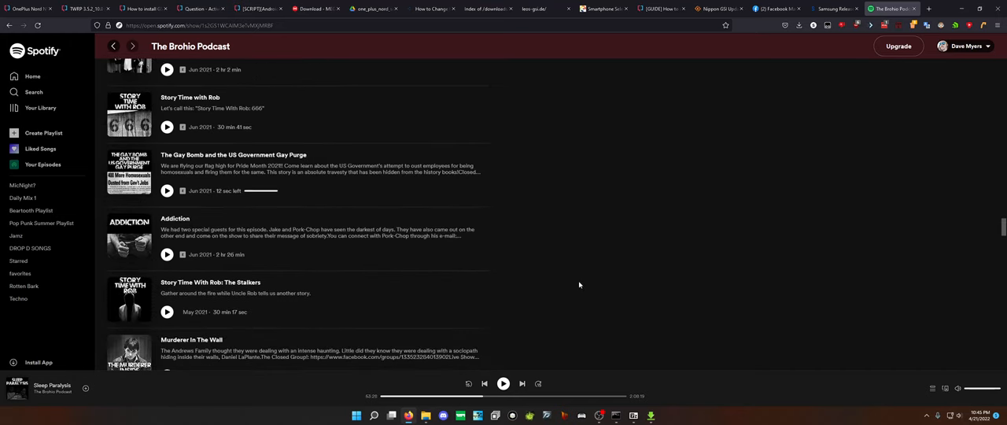
pyautogui.scroll(-3)
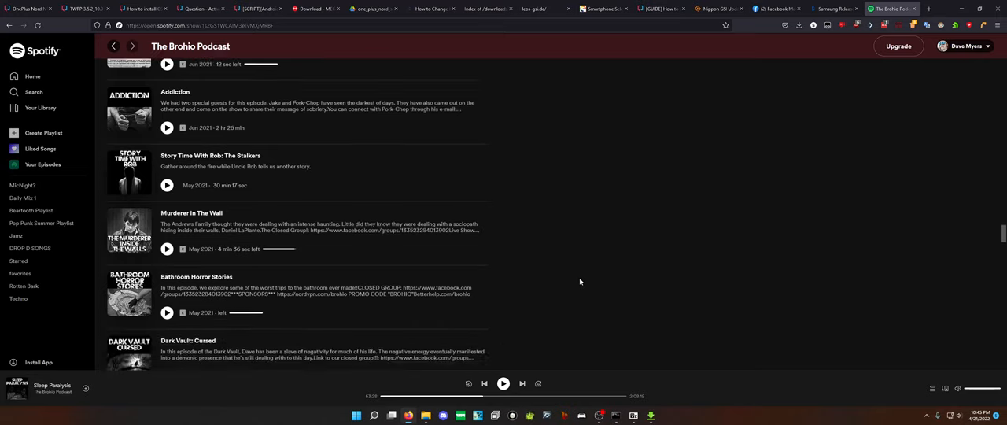
pyautogui.scroll(-3)
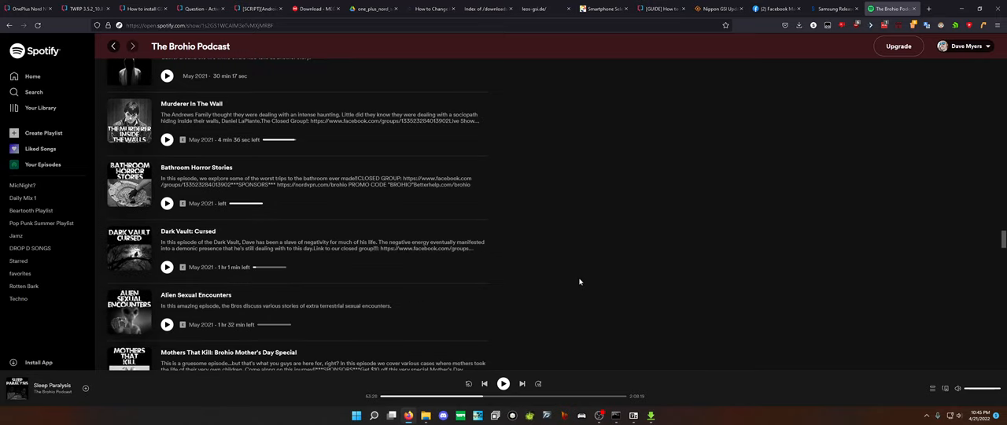
pyautogui.scroll(-3)
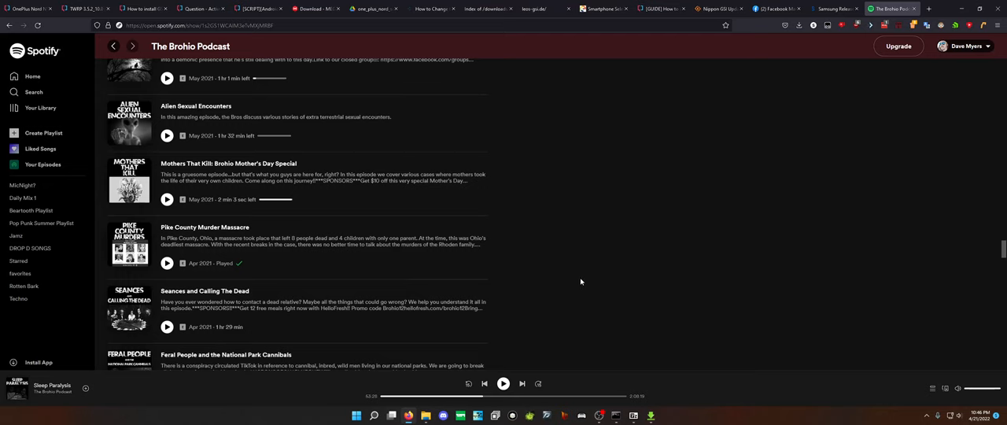
pyautogui.scroll(-3)
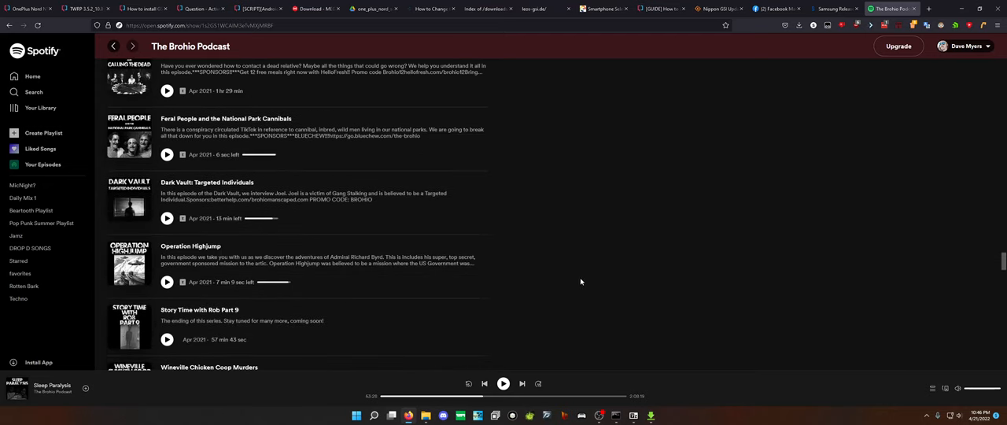
pyautogui.scroll(-3)
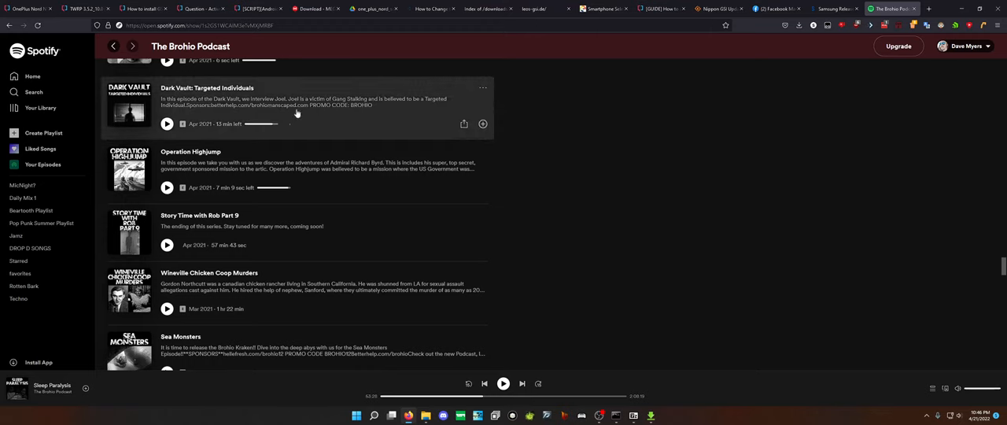
pyautogui.moveTo(344, 110)
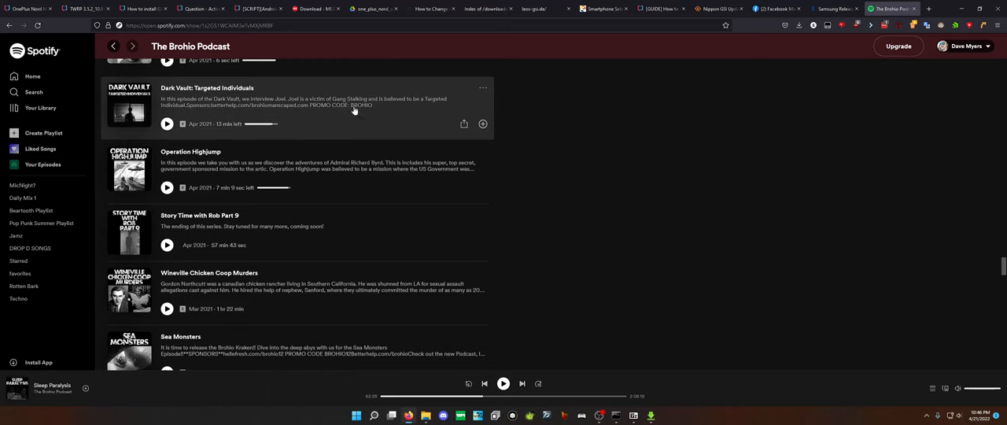
pyautogui.moveTo(637, 154)
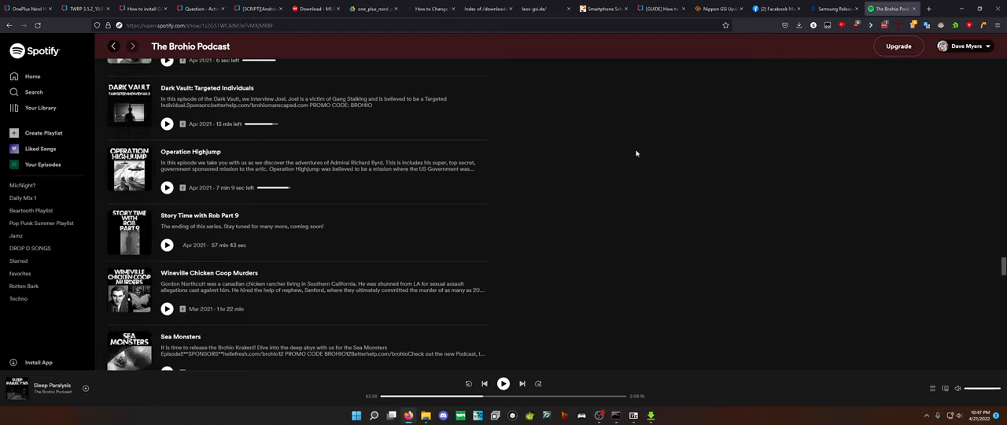
pyautogui.click(199, 9)
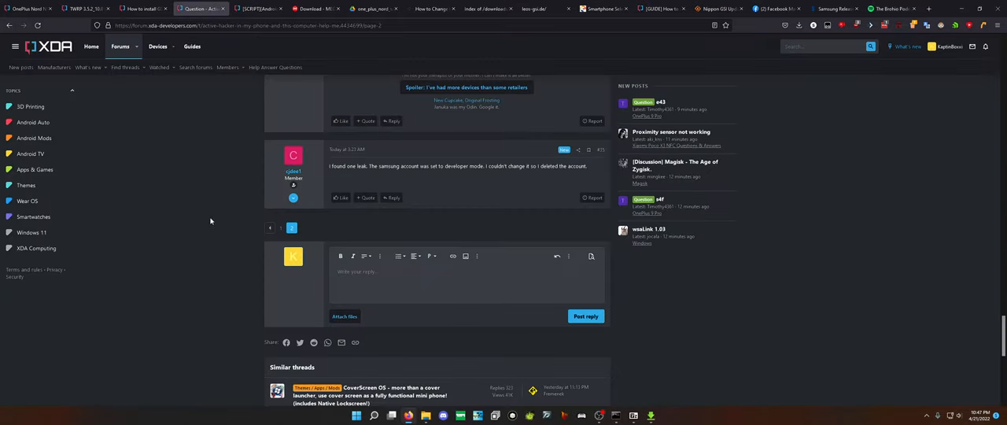
pyautogui.moveTo(210, 215)
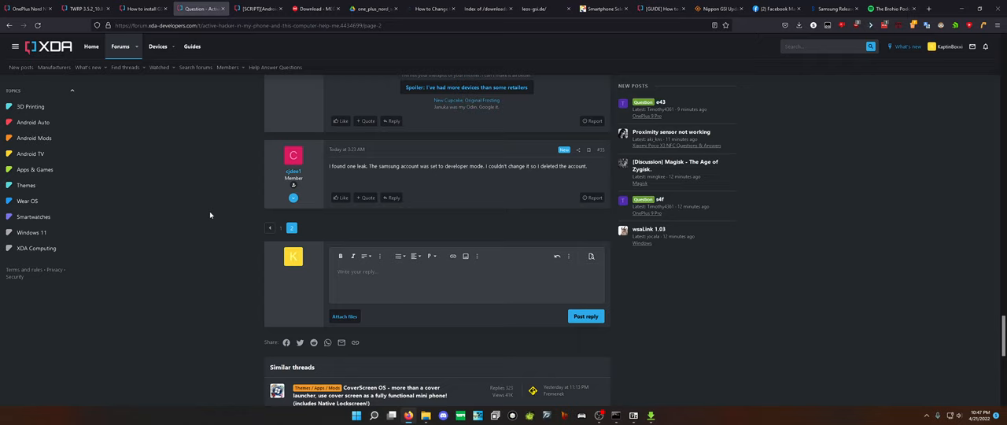
pyautogui.moveTo(211, 214)
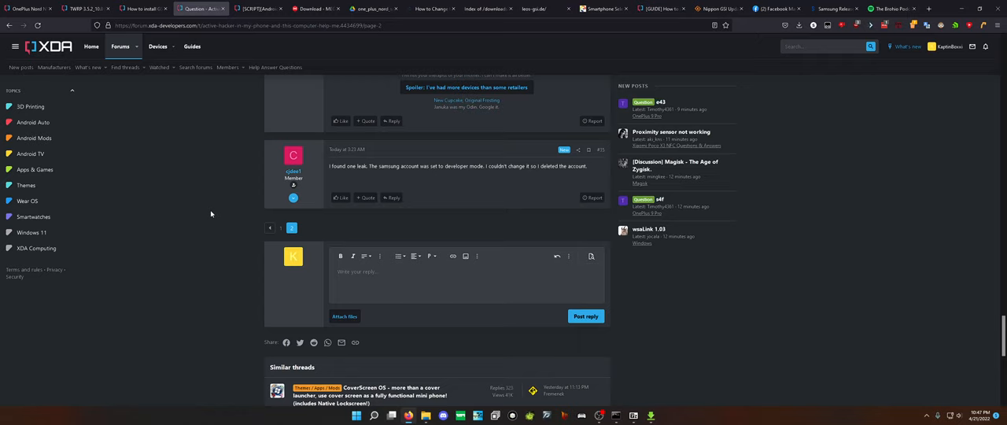
pyautogui.moveTo(237, 225)
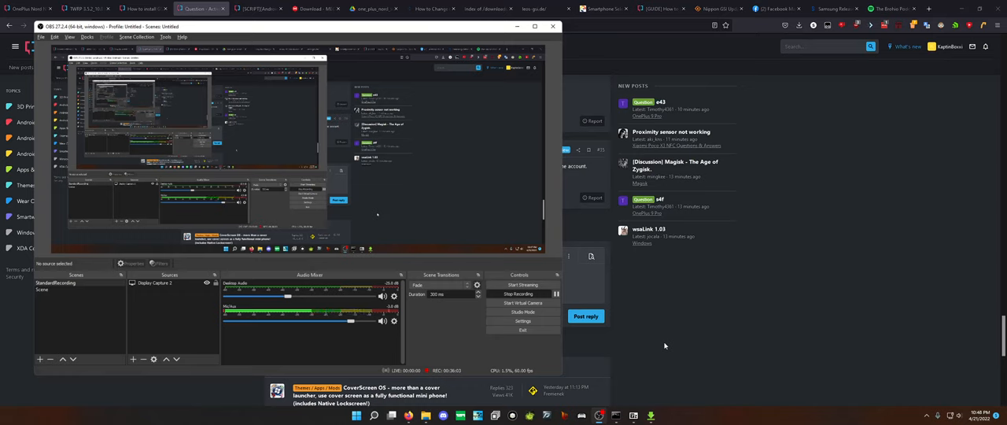
pyautogui.moveTo(530, 318)
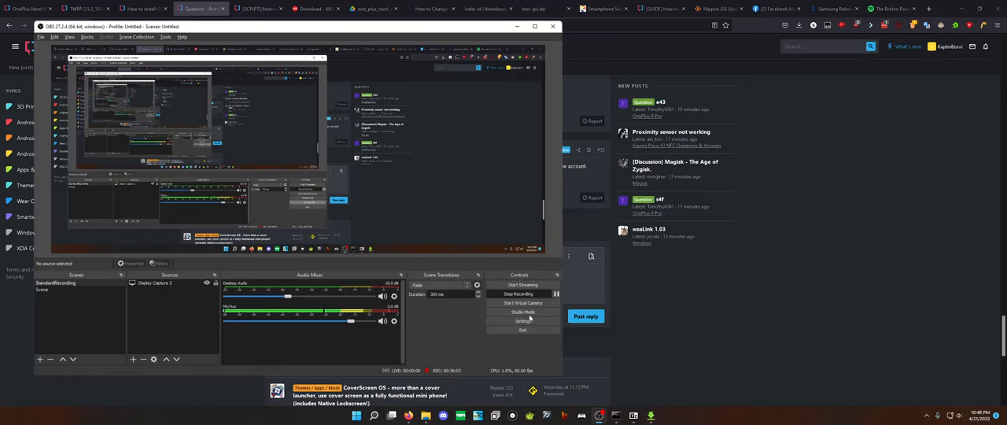